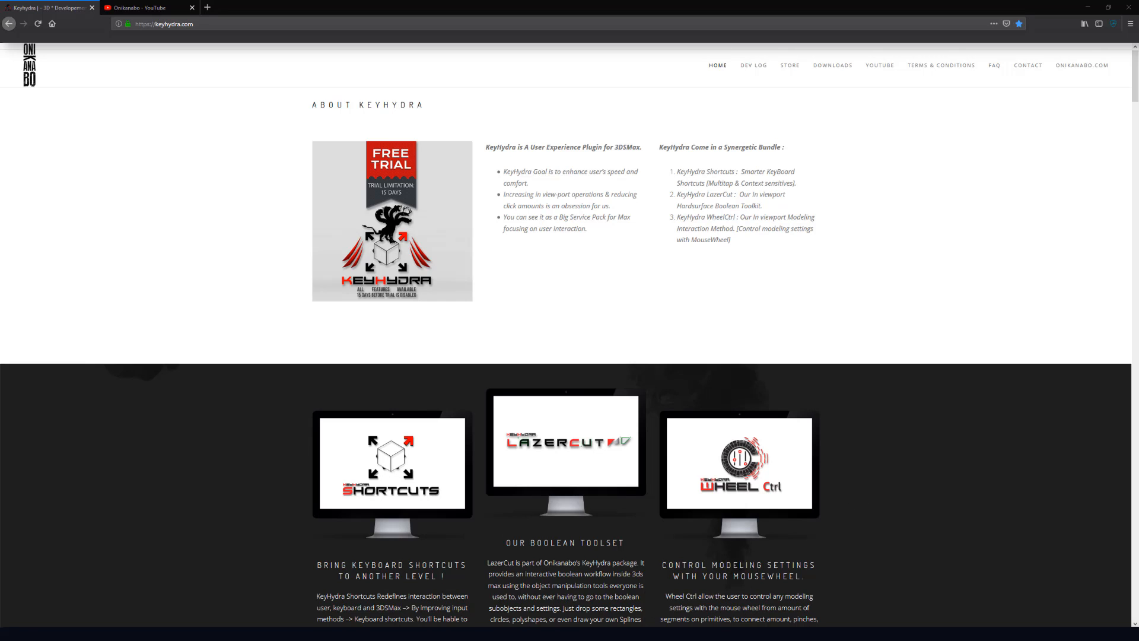
{"action": "mouse_move", "coordinate": [112, 340]}
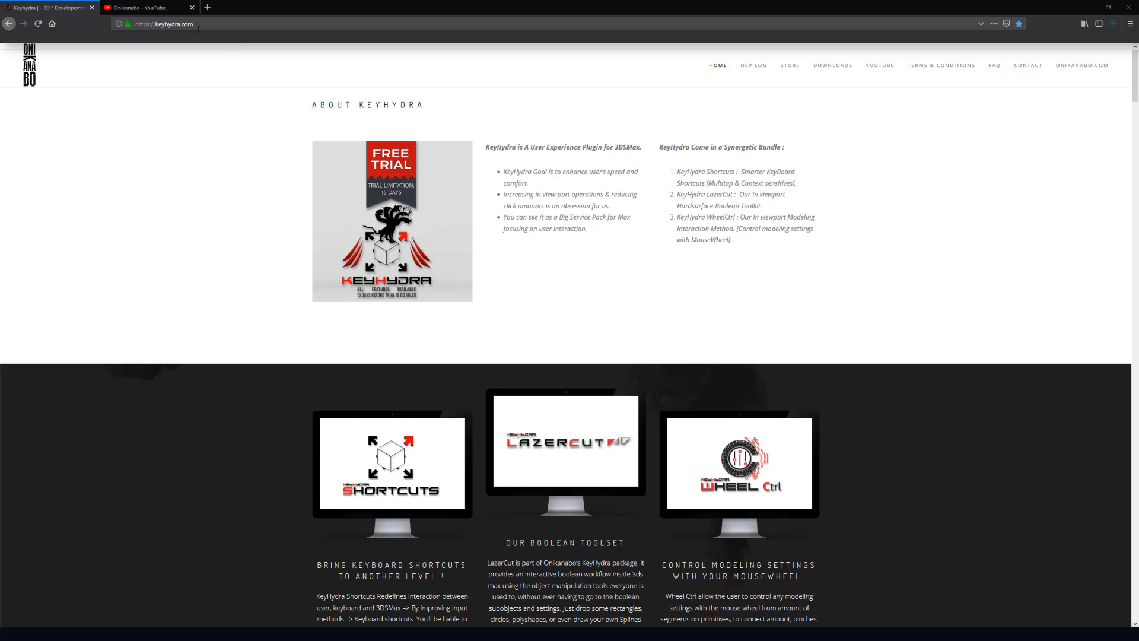
{"action": "mouse_move", "coordinate": [832, 66]}
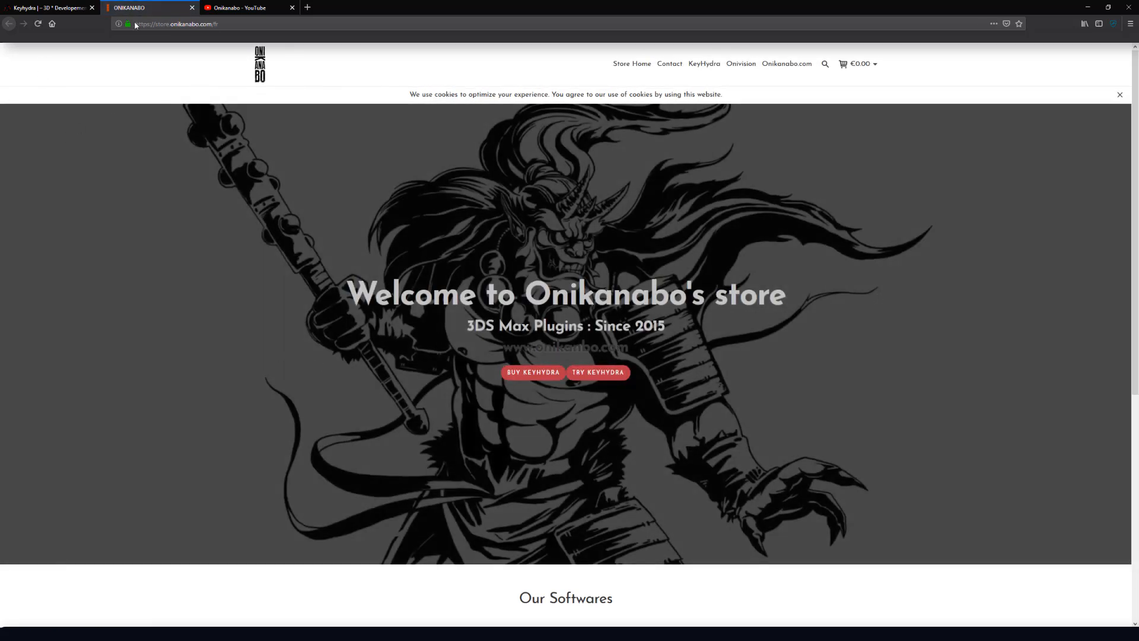
{"action": "mouse_move", "coordinate": [629, 409]}
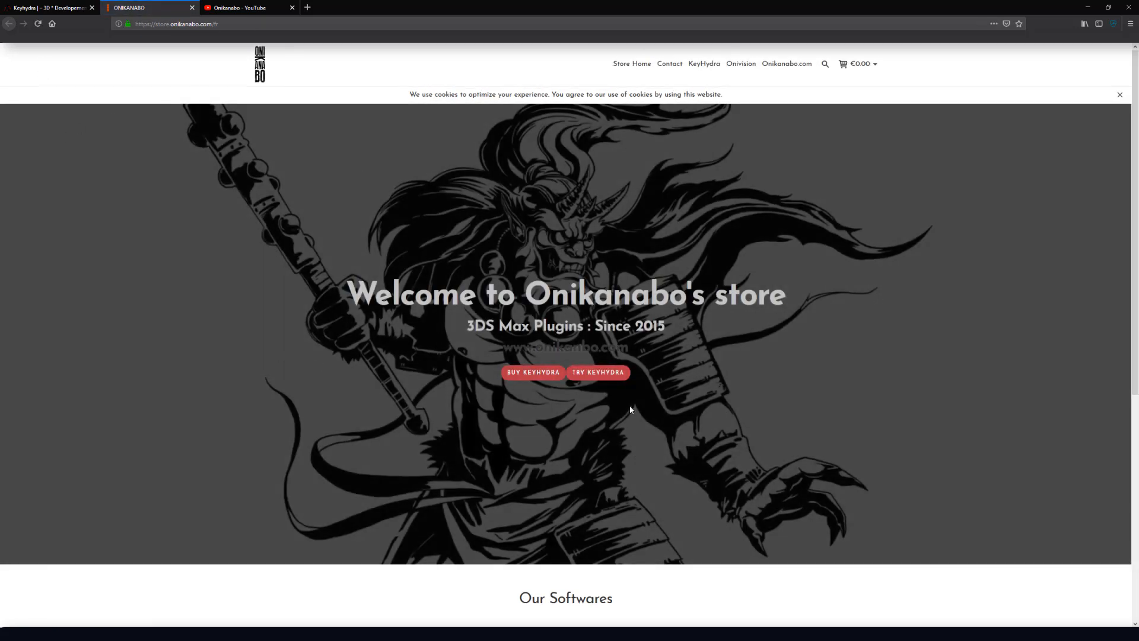
{"action": "mouse_move", "coordinate": [597, 371]}
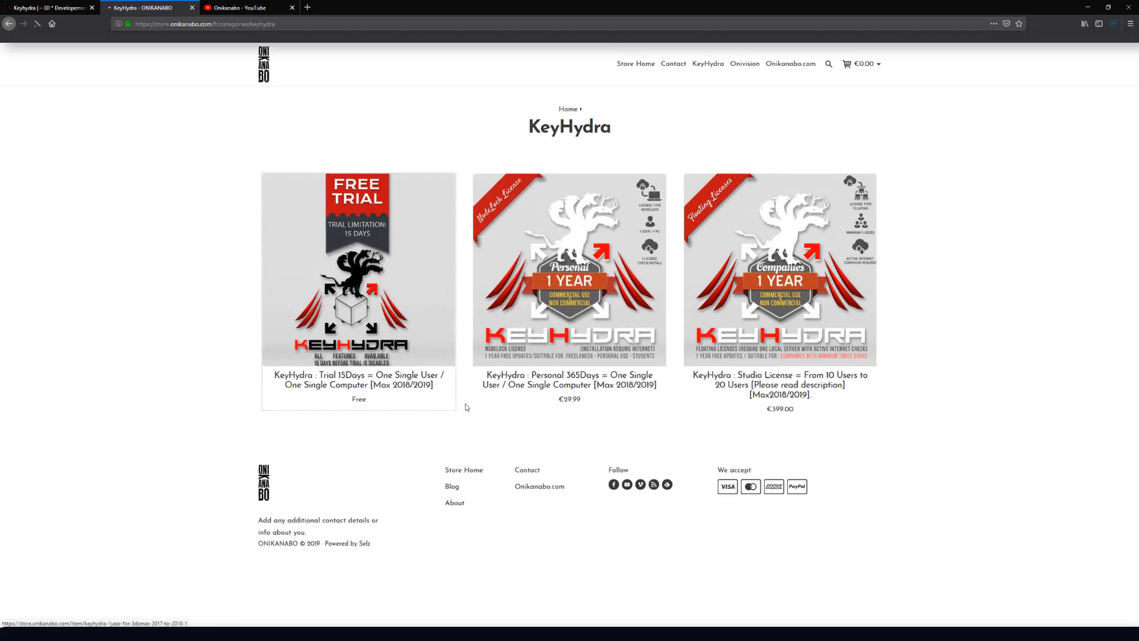
Check out the free 15-day KeyHydra trial for €0.00 and return to its product page.
{"action": "left_click", "coordinate": [358, 268]}
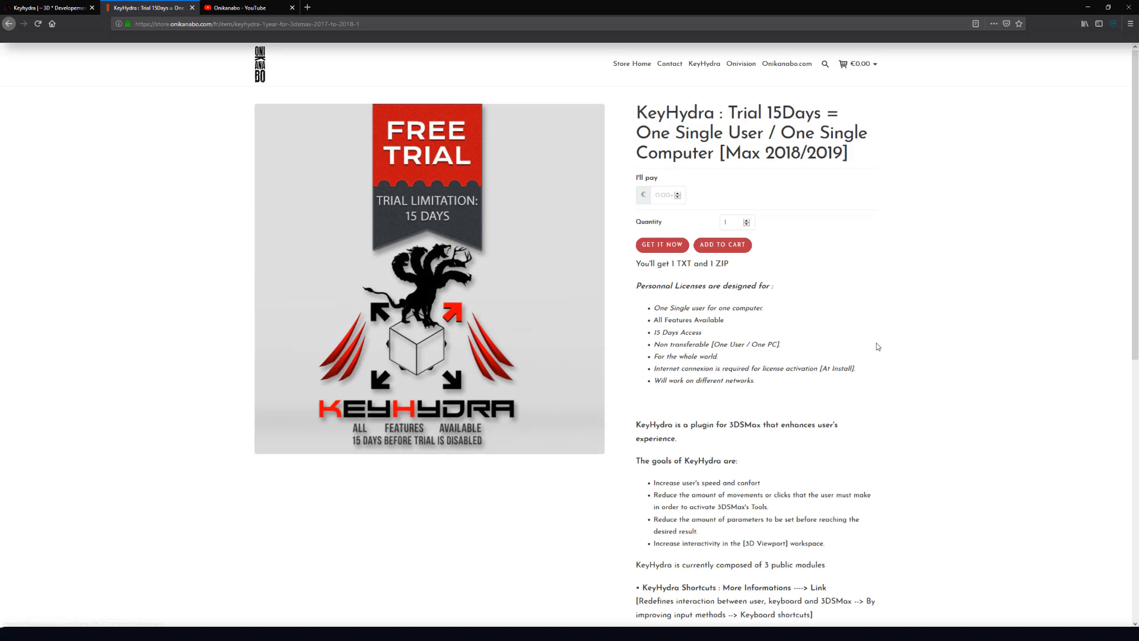
{"action": "mouse_move", "coordinate": [725, 296]}
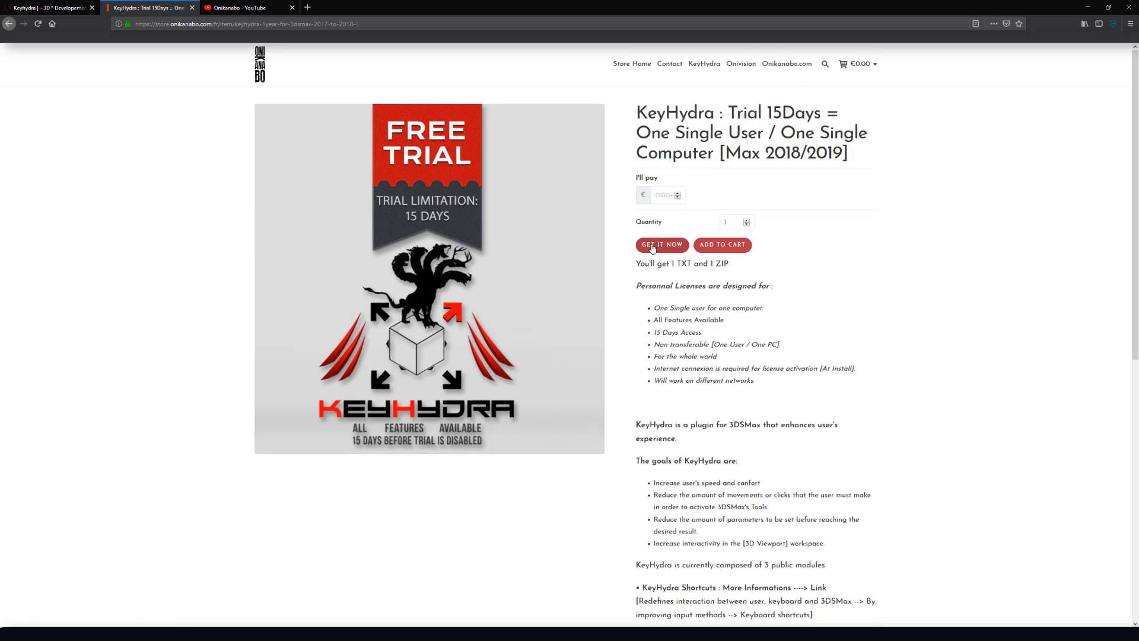
{"action": "left_click", "coordinate": [660, 245]}
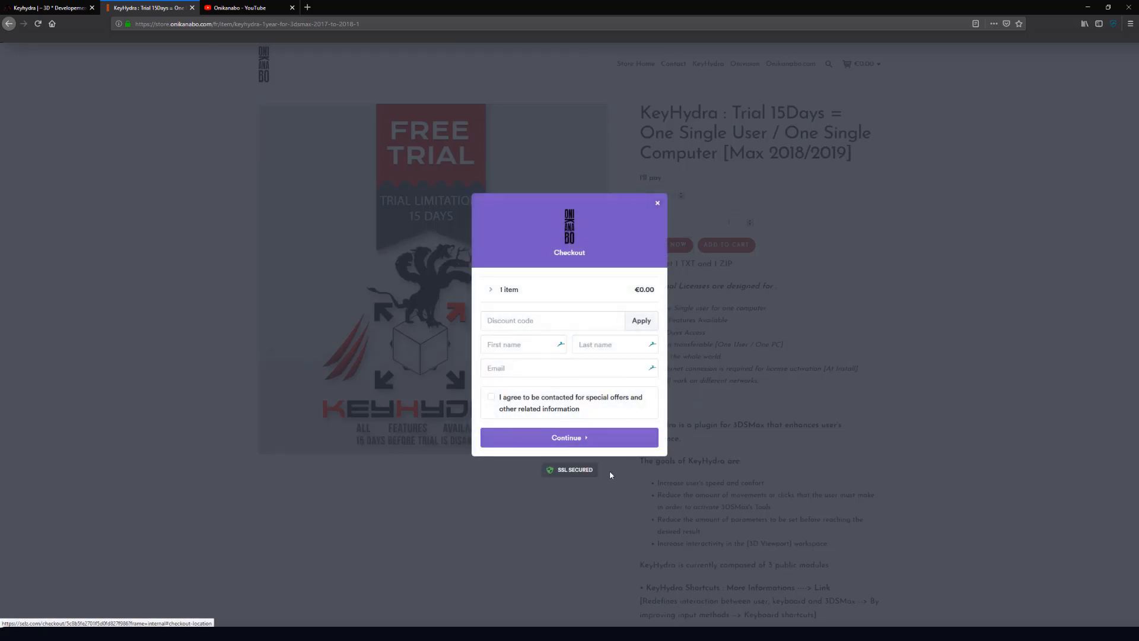
{"action": "mouse_move", "coordinate": [512, 426]}
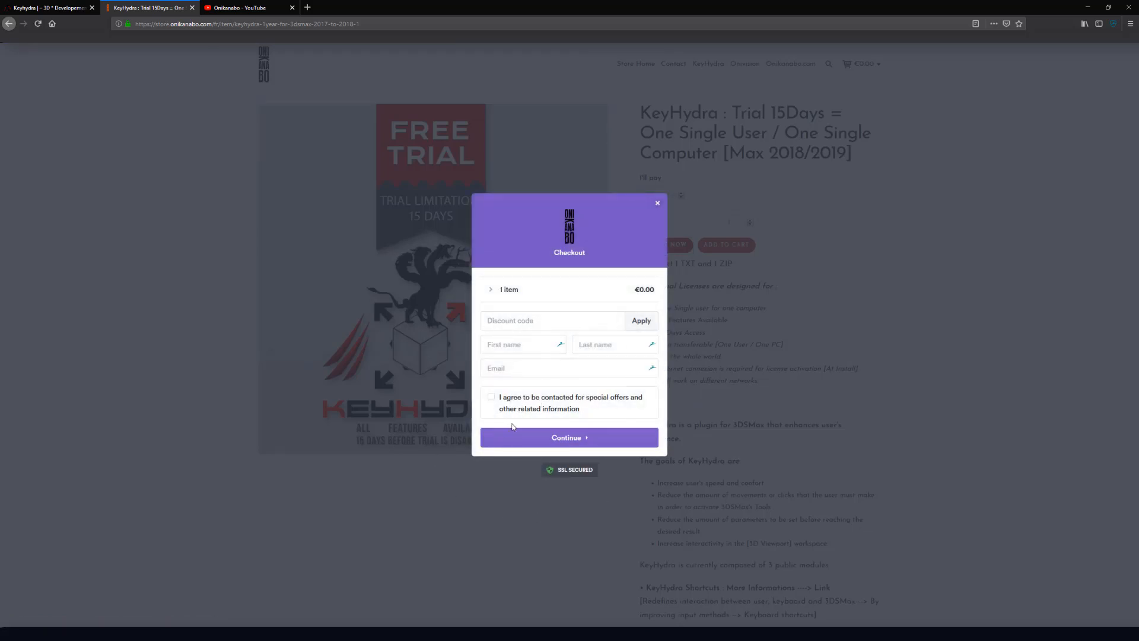
{"action": "left_click", "coordinate": [656, 202]}
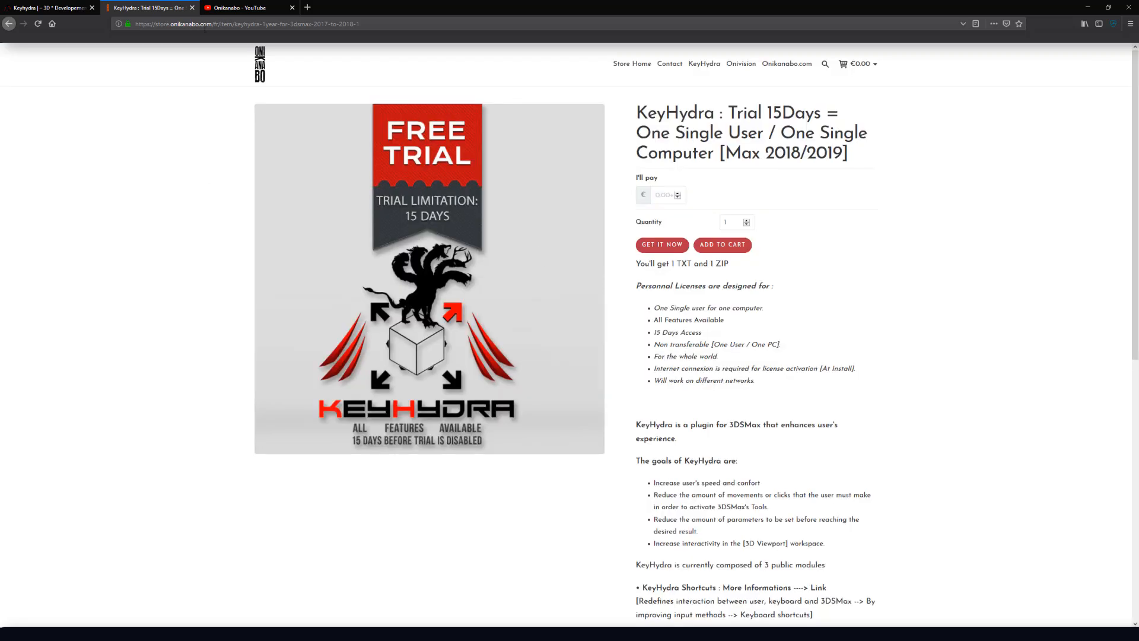
{"action": "mouse_move", "coordinate": [193, 8]}
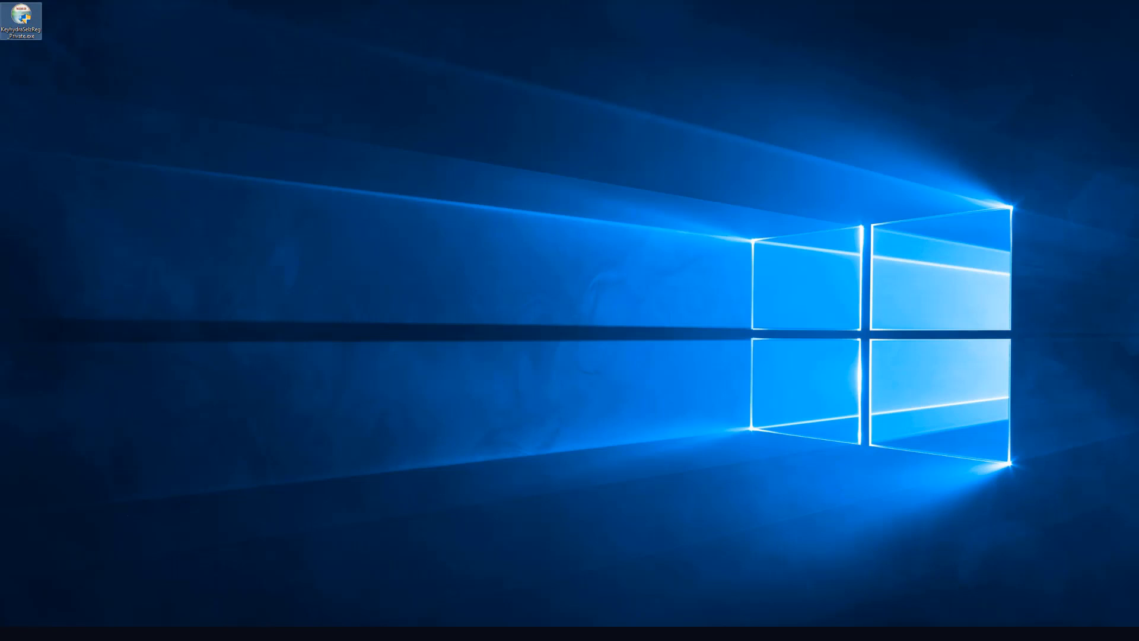
Launch the KeyHydra installer from the desktop and accept its license terms.
{"action": "double_click", "coordinate": [21, 13]}
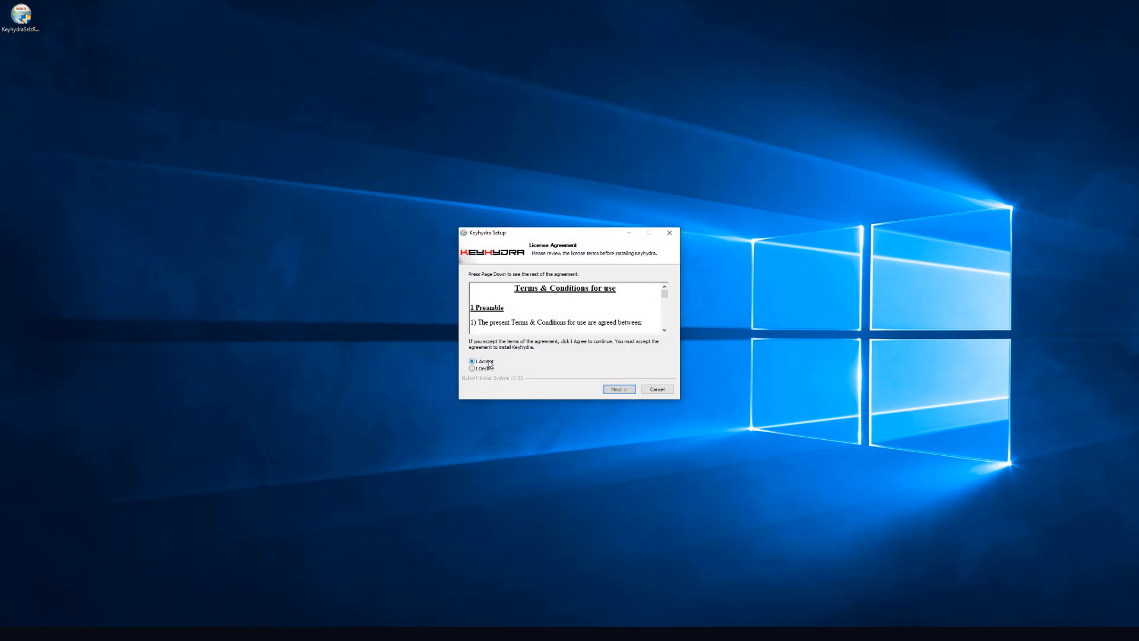
{"action": "mouse_move", "coordinate": [585, 322]}
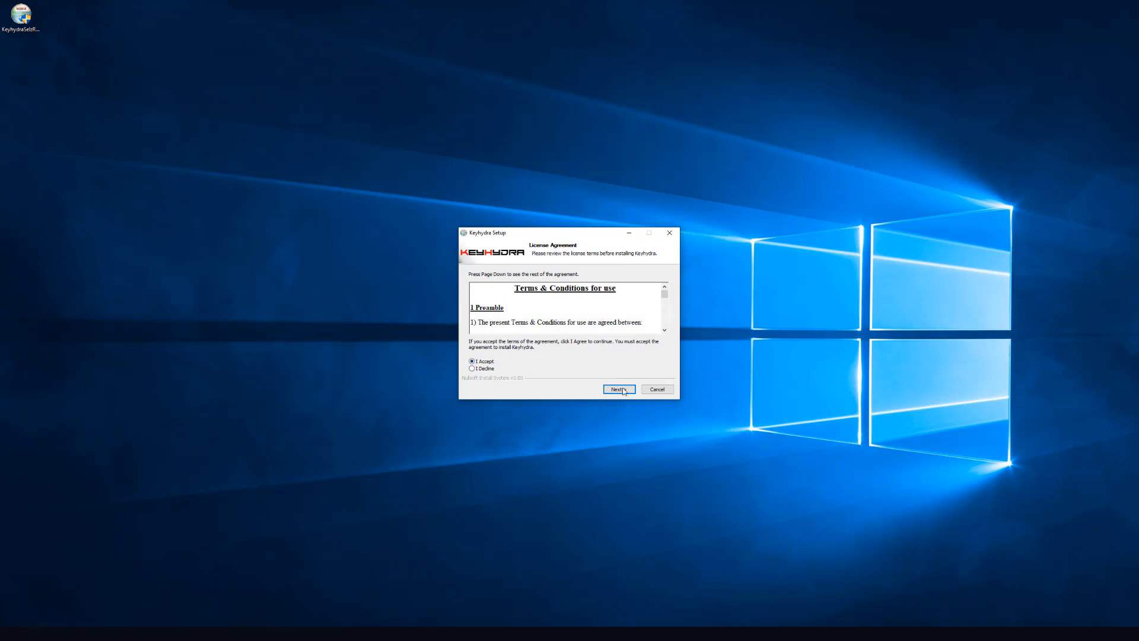
{"action": "left_click", "coordinate": [617, 388]}
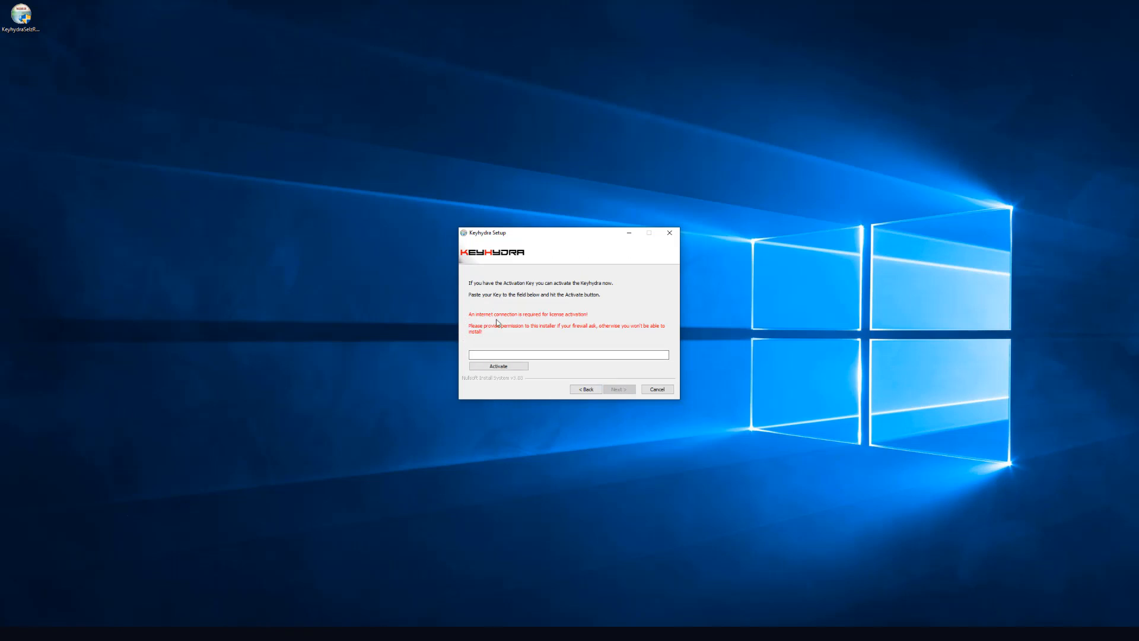
{"action": "mouse_move", "coordinate": [472, 319]}
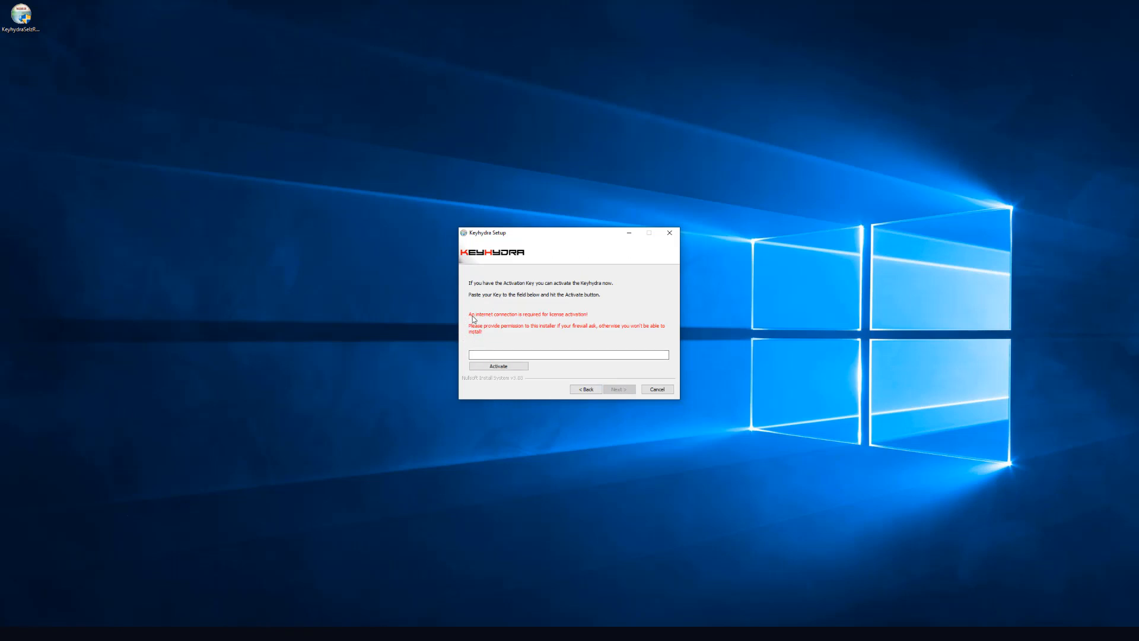
Paste the activation key into the key field and activate it.
{"action": "left_click", "coordinate": [568, 355]}
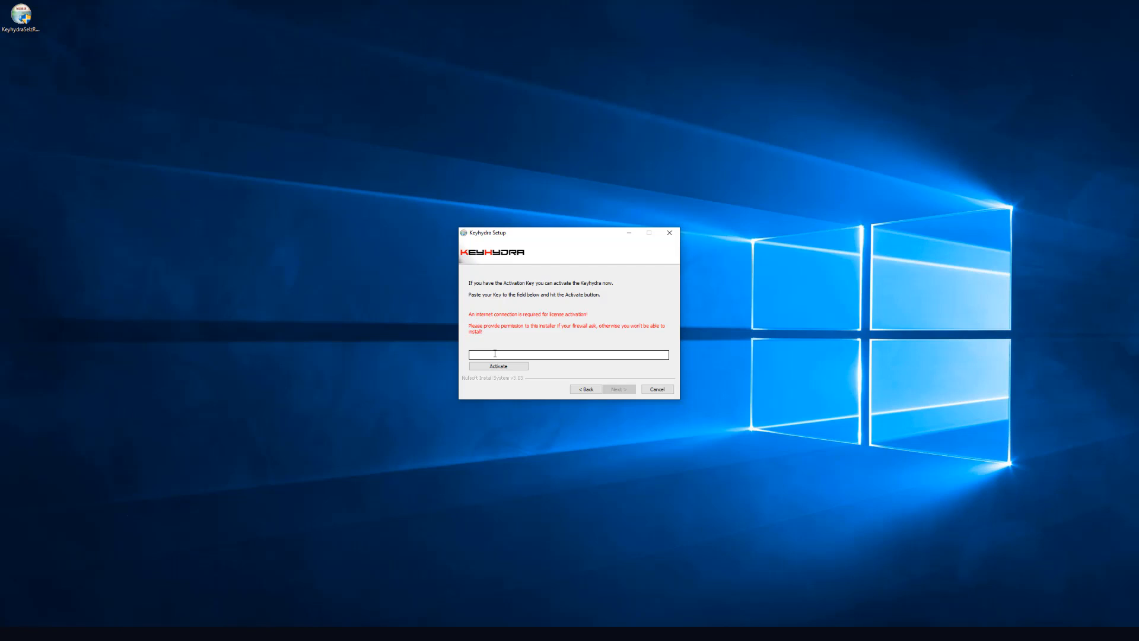
{"action": "left_click", "coordinate": [569, 355]}
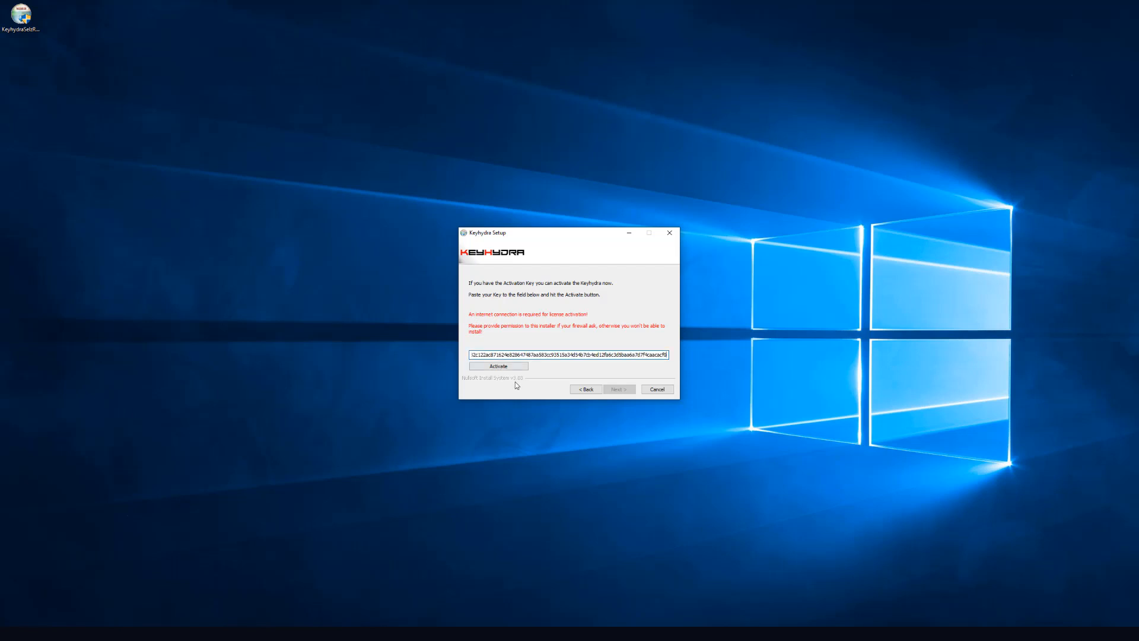
{"action": "left_click", "coordinate": [498, 366]}
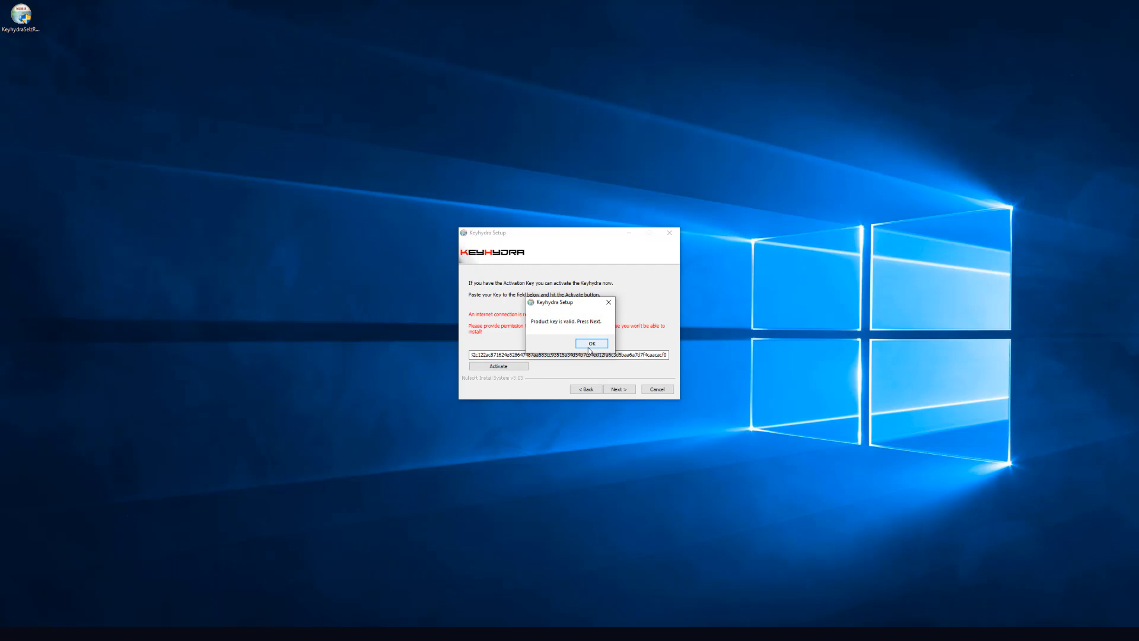
Acknowledge the valid key and choose 3ds Max 2019 (x64) as the install target.
{"action": "left_click", "coordinate": [591, 343]}
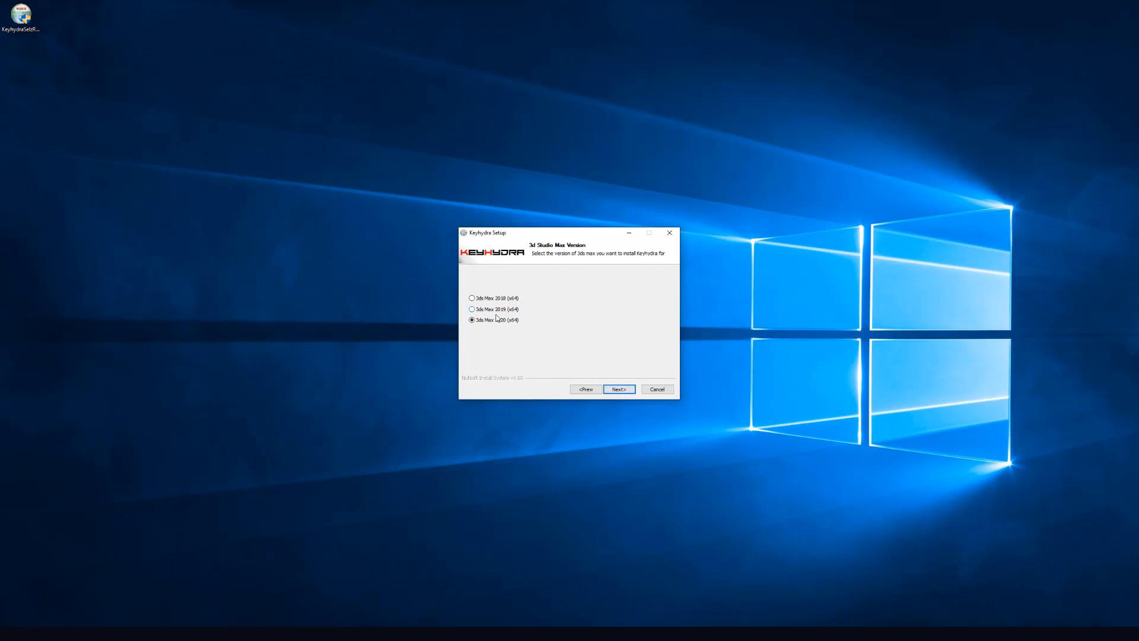
{"action": "left_click", "coordinate": [472, 308]}
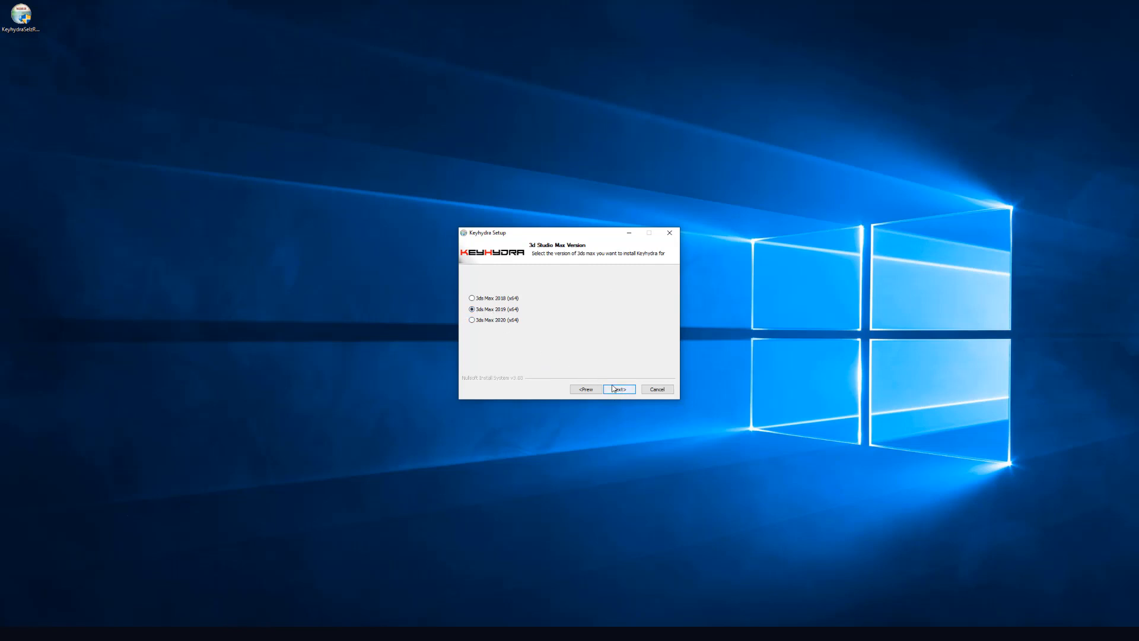
{"action": "left_click", "coordinate": [617, 388]}
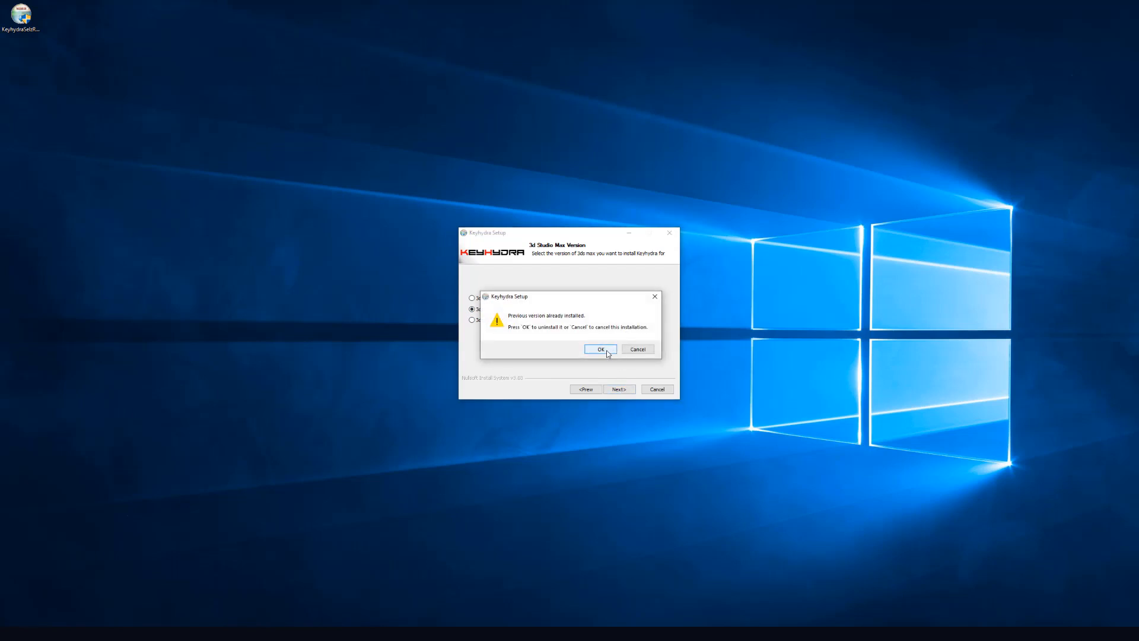
Uninstall the previous KeyHydra version, removing ArmorPack, profiles and the plug-in.
{"action": "left_click", "coordinate": [600, 350]}
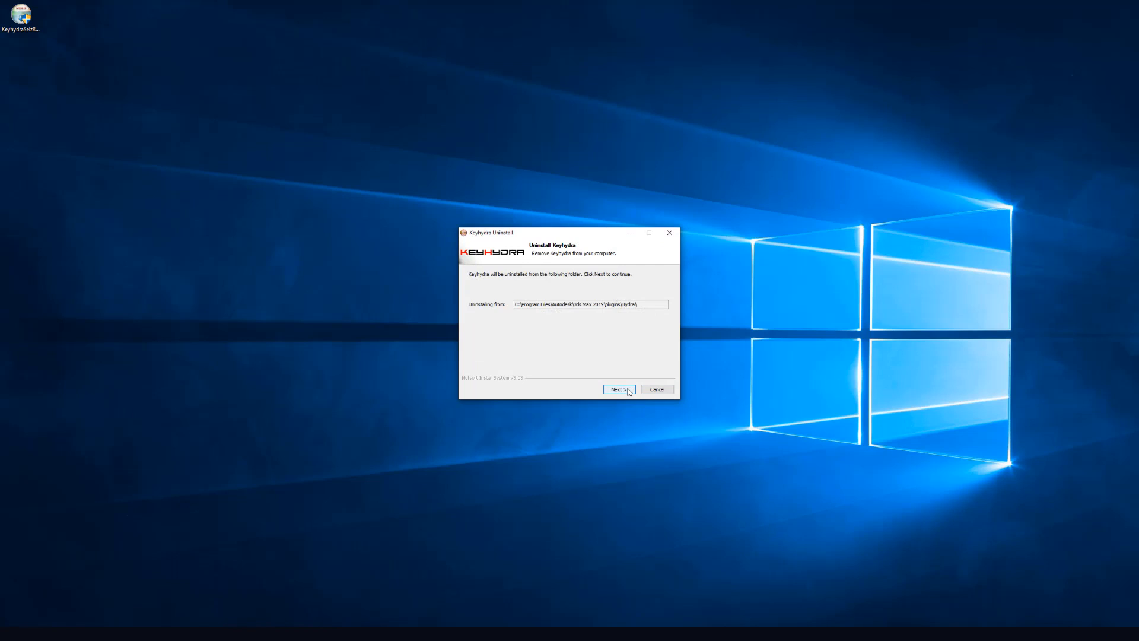
{"action": "left_click", "coordinate": [617, 388]}
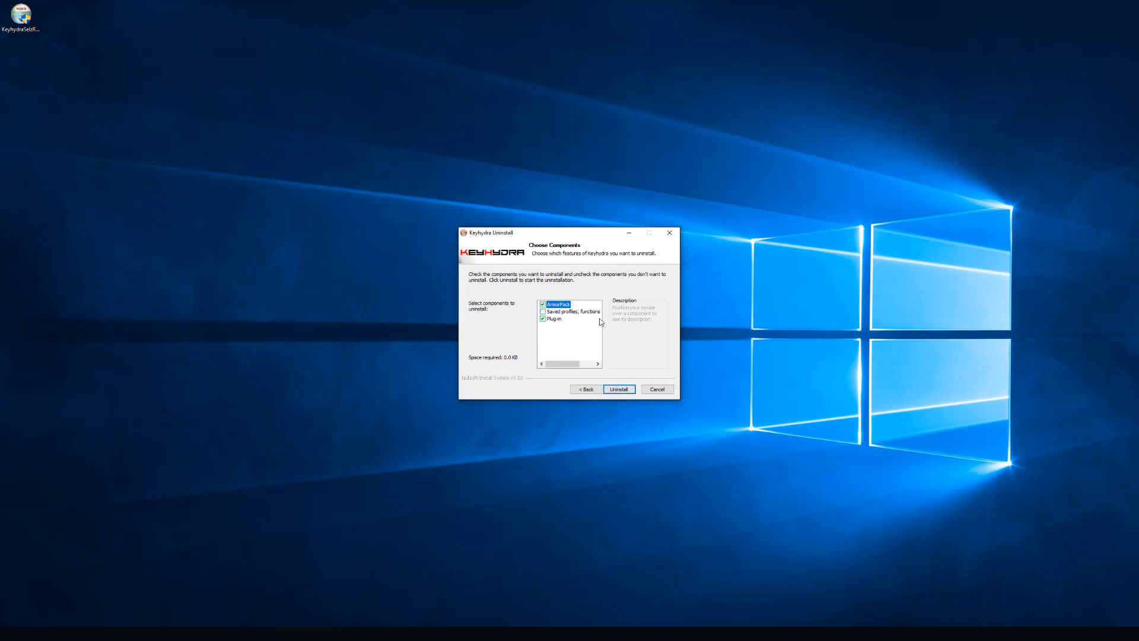
{"action": "mouse_move", "coordinate": [508, 328]}
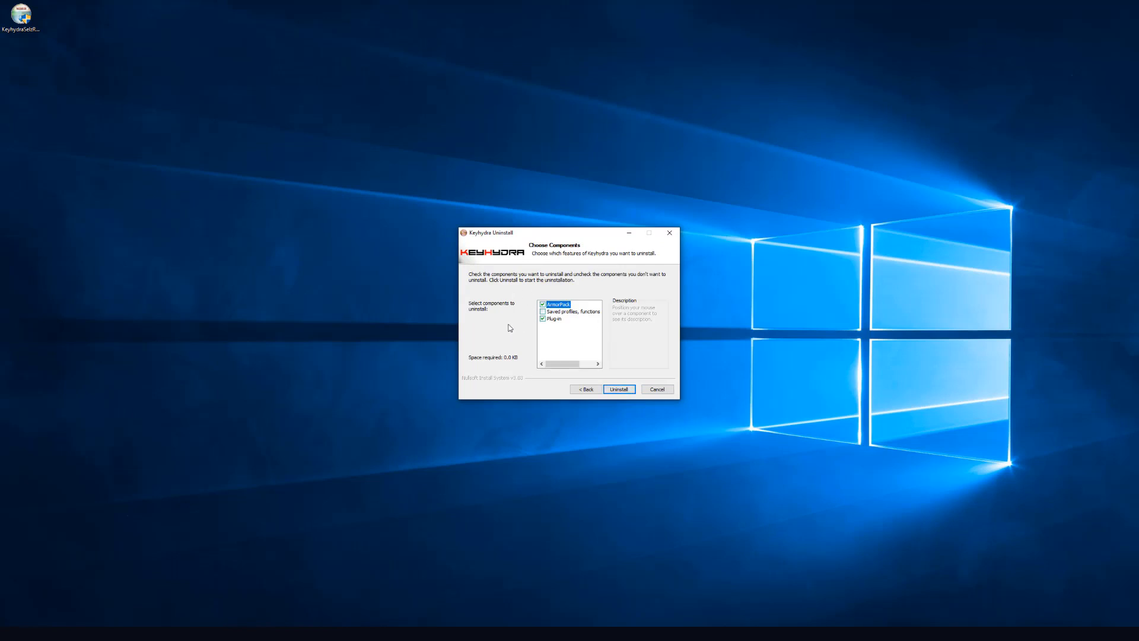
{"action": "mouse_move", "coordinate": [615, 333]}
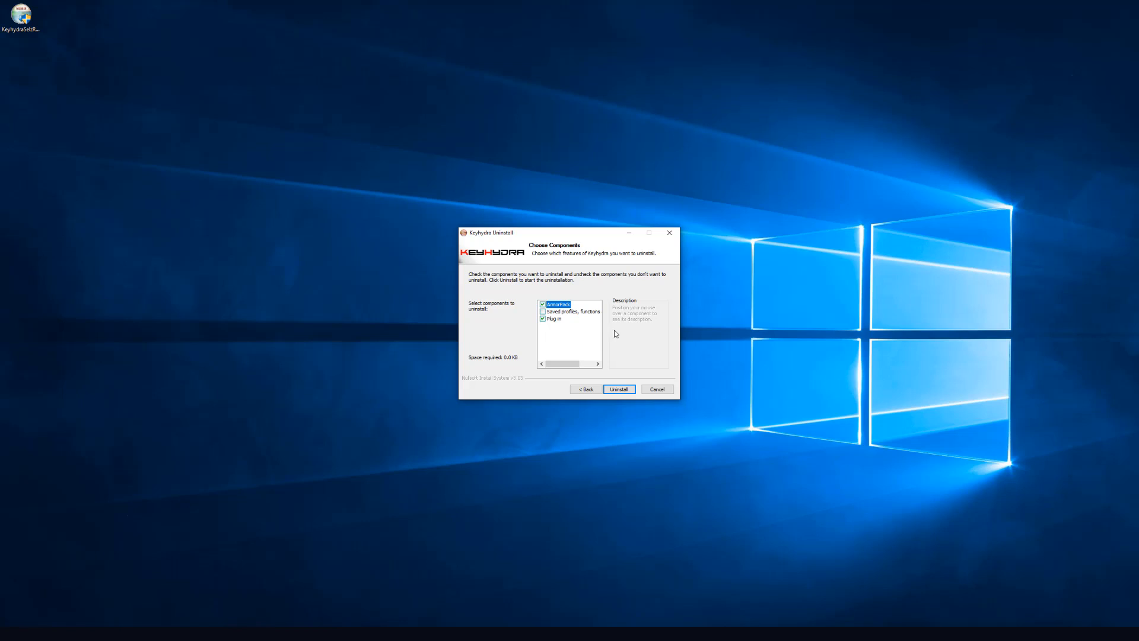
{"action": "mouse_move", "coordinate": [612, 335]}
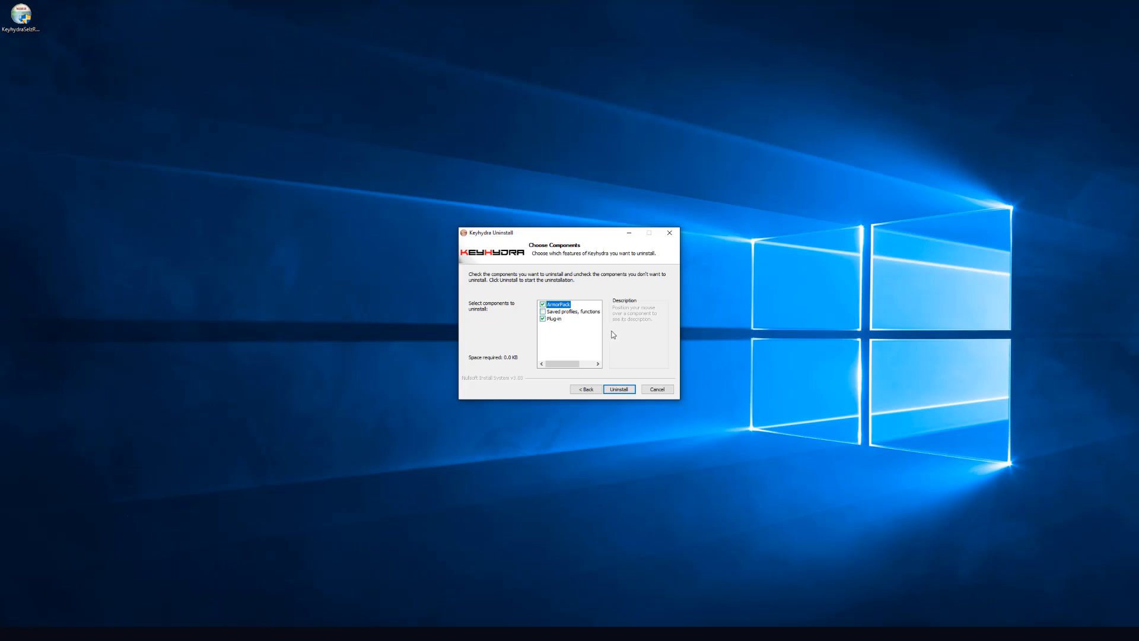
{"action": "mouse_move", "coordinate": [610, 335]}
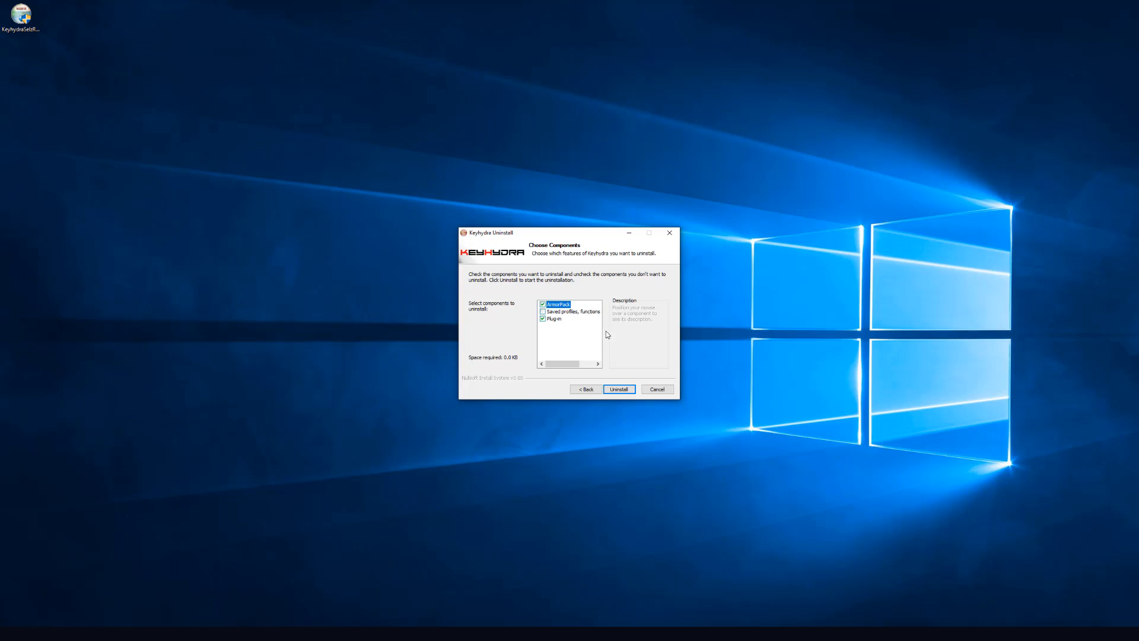
{"action": "mouse_move", "coordinate": [546, 328]}
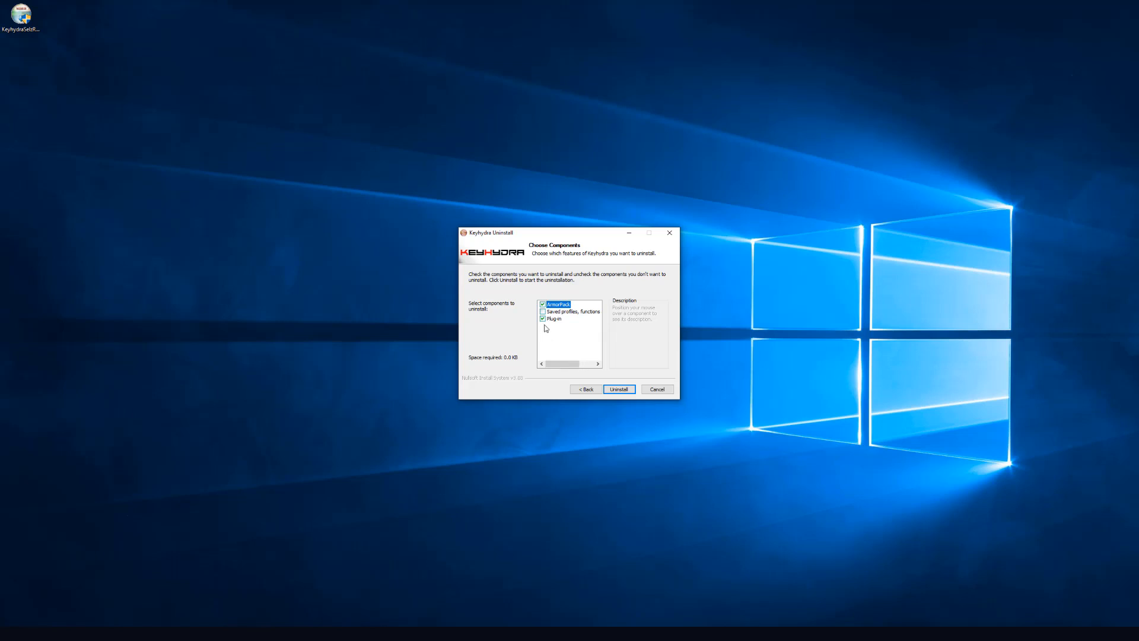
{"action": "mouse_move", "coordinate": [586, 333]}
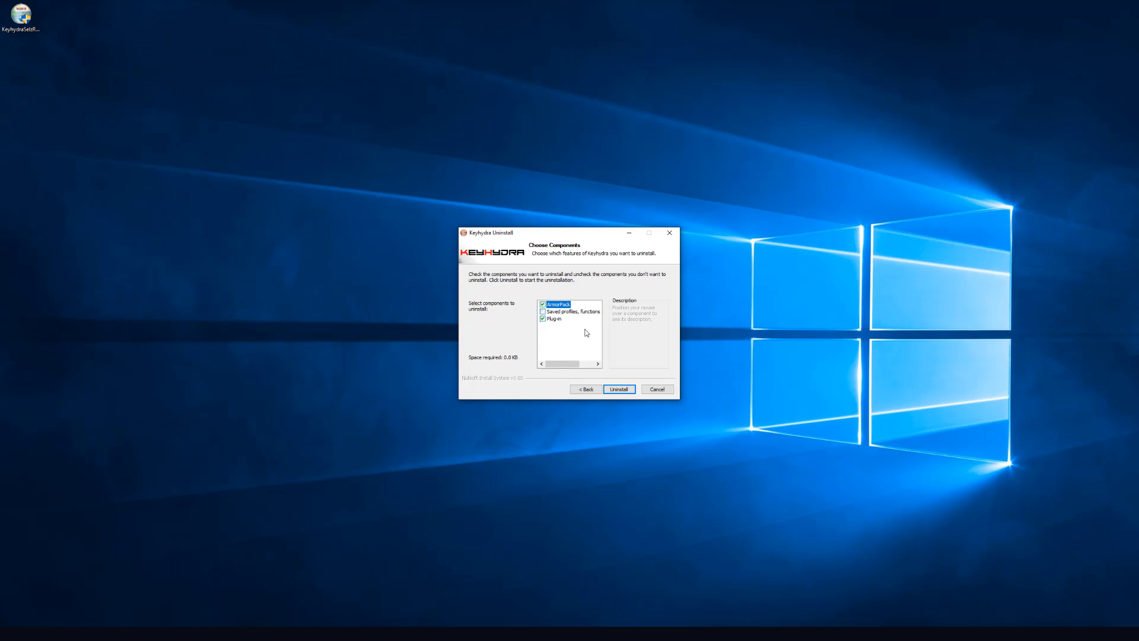
{"action": "mouse_move", "coordinate": [604, 384]}
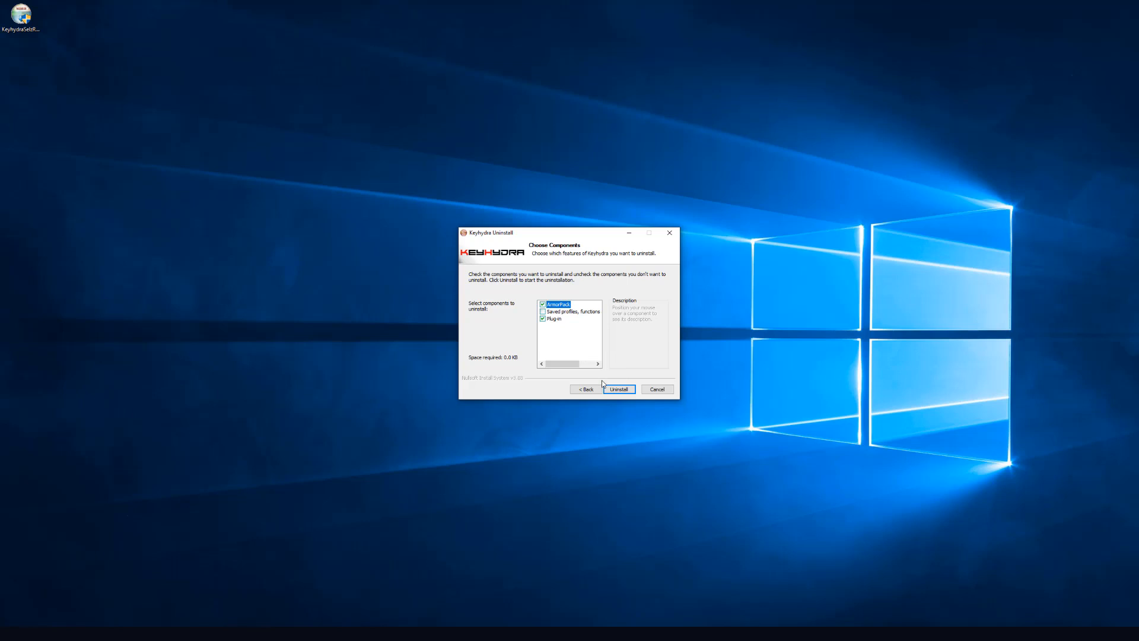
{"action": "left_click", "coordinate": [617, 389]}
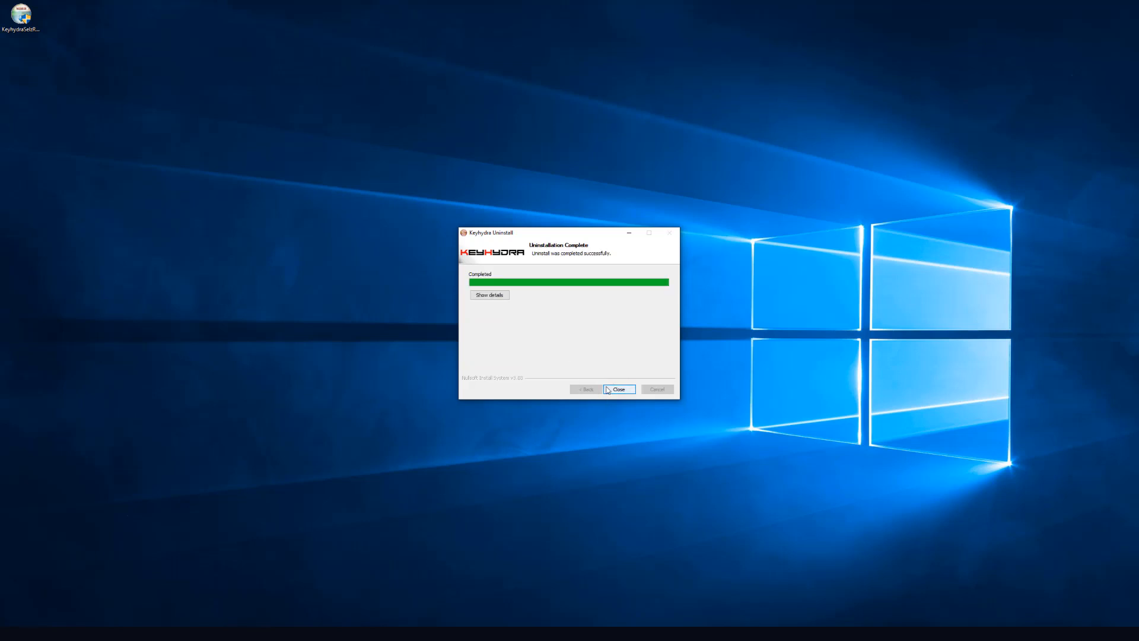
Close the uninstaller and install KeyHydra with Plugins and ArmorPack components.
{"action": "left_click", "coordinate": [618, 388]}
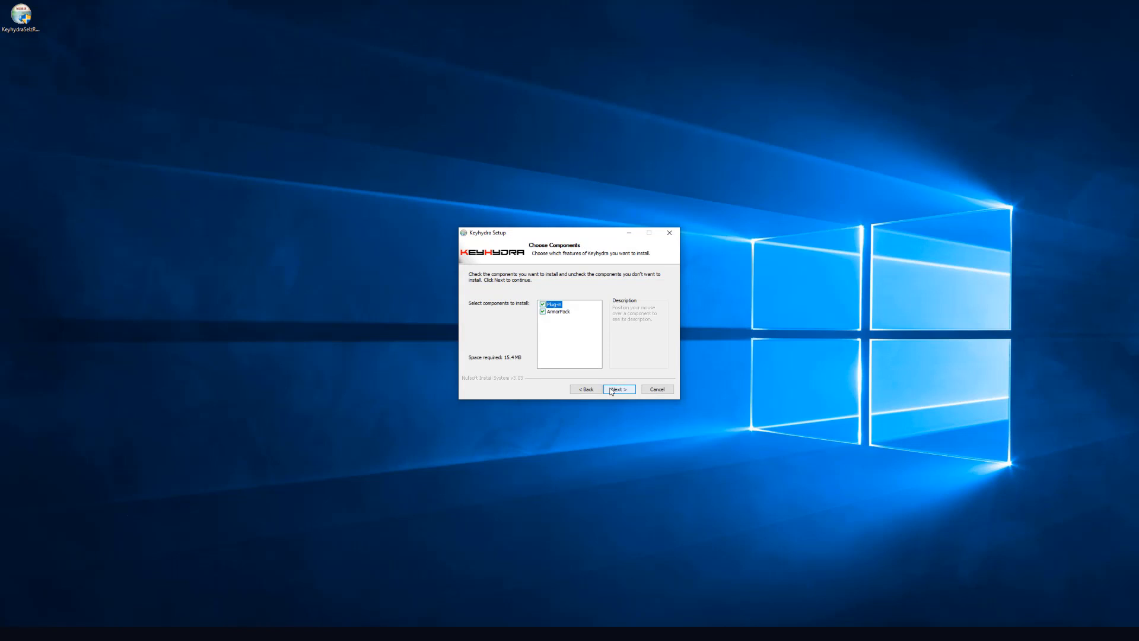
{"action": "mouse_move", "coordinate": [617, 393]}
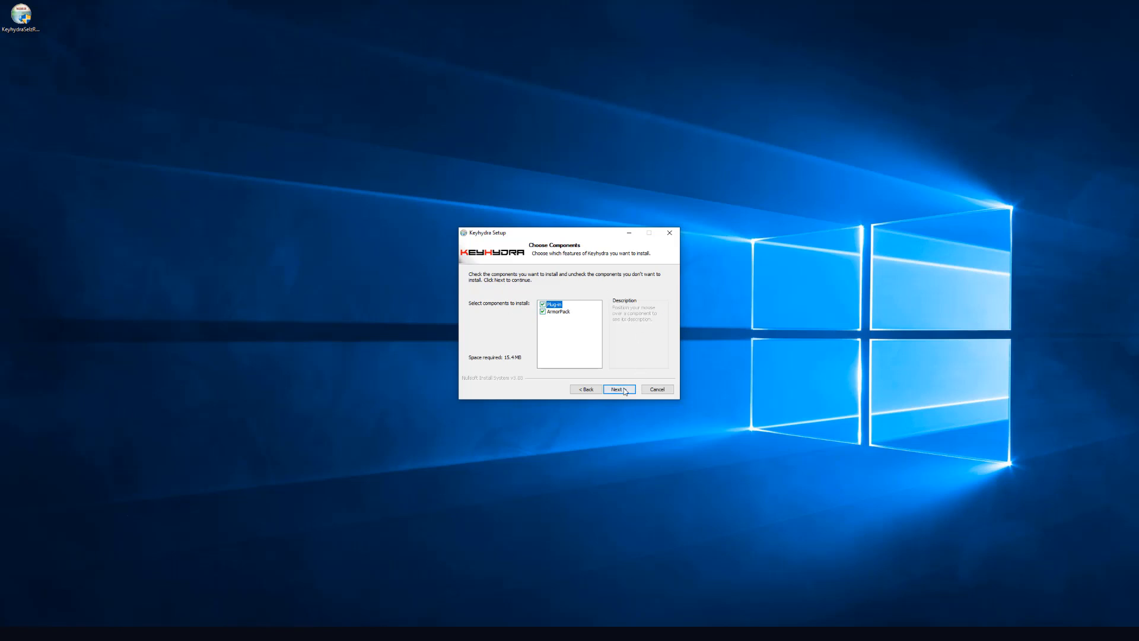
{"action": "left_click", "coordinate": [618, 388]}
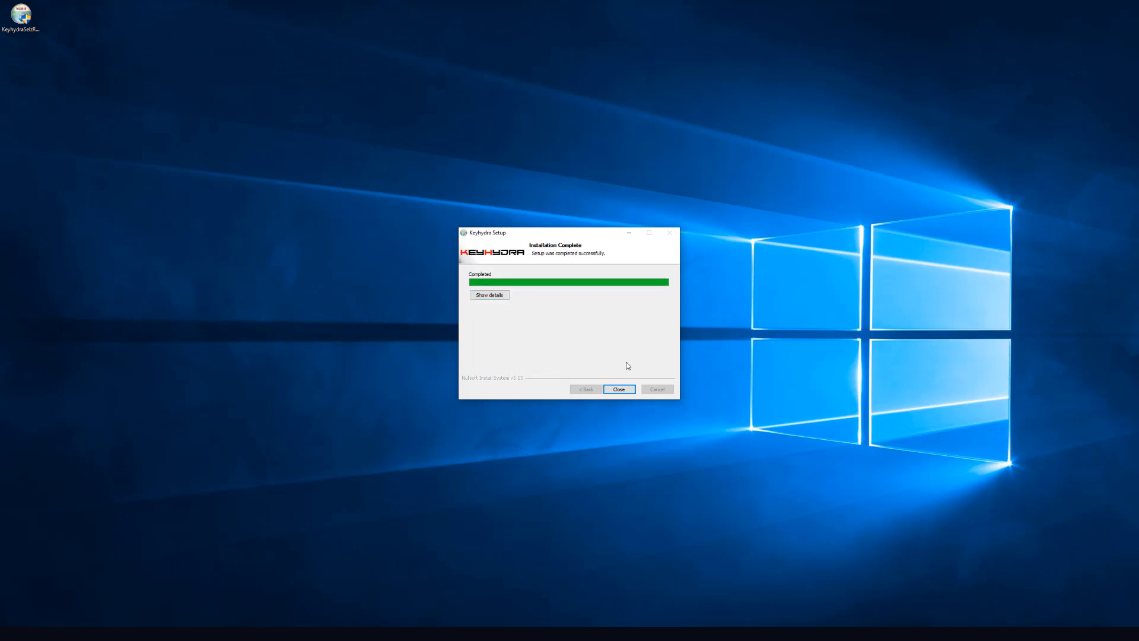
{"action": "right_click", "coordinate": [21, 13]}
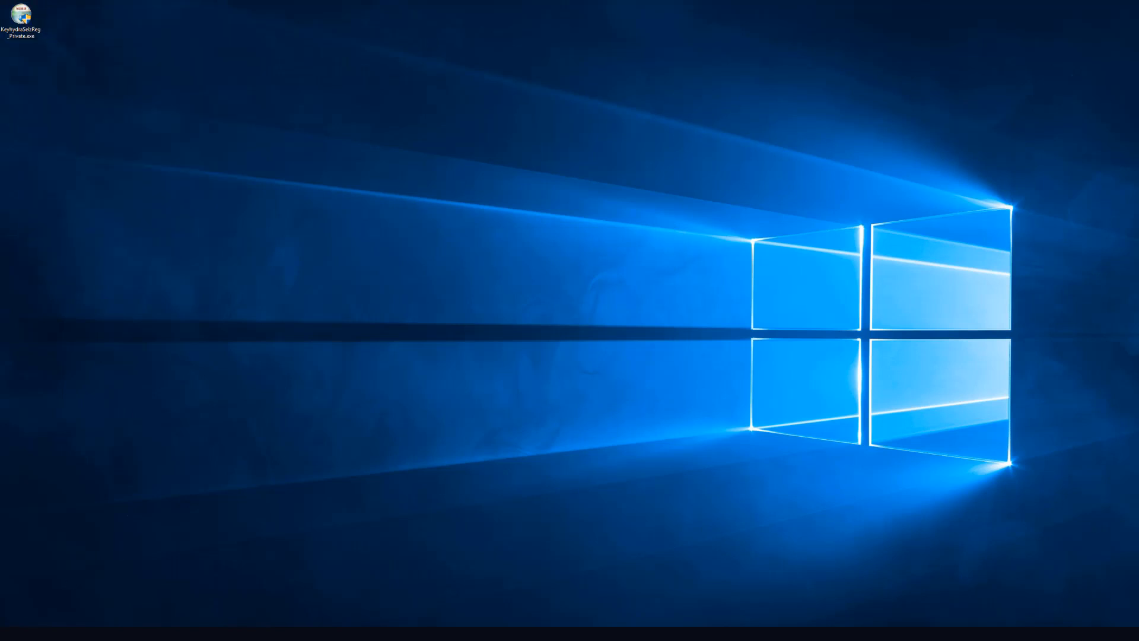
Switch back to the browser showing the Onikanabo KeyHydra 15-day trial page.
{"action": "double_click", "coordinate": [22, 14]}
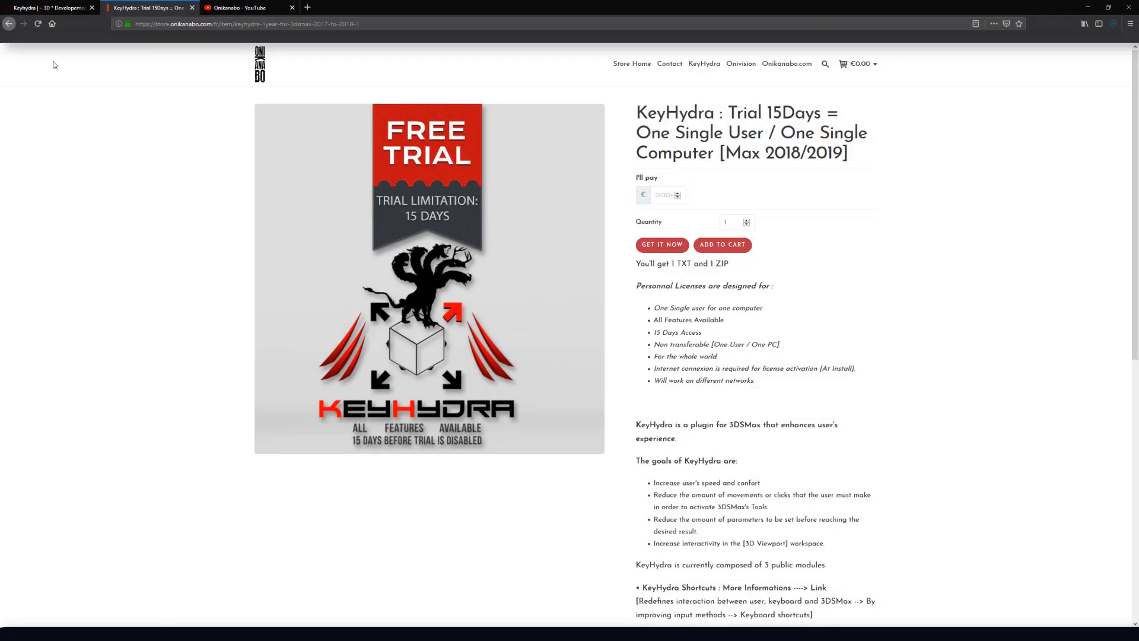
{"action": "mouse_move", "coordinate": [250, 72]}
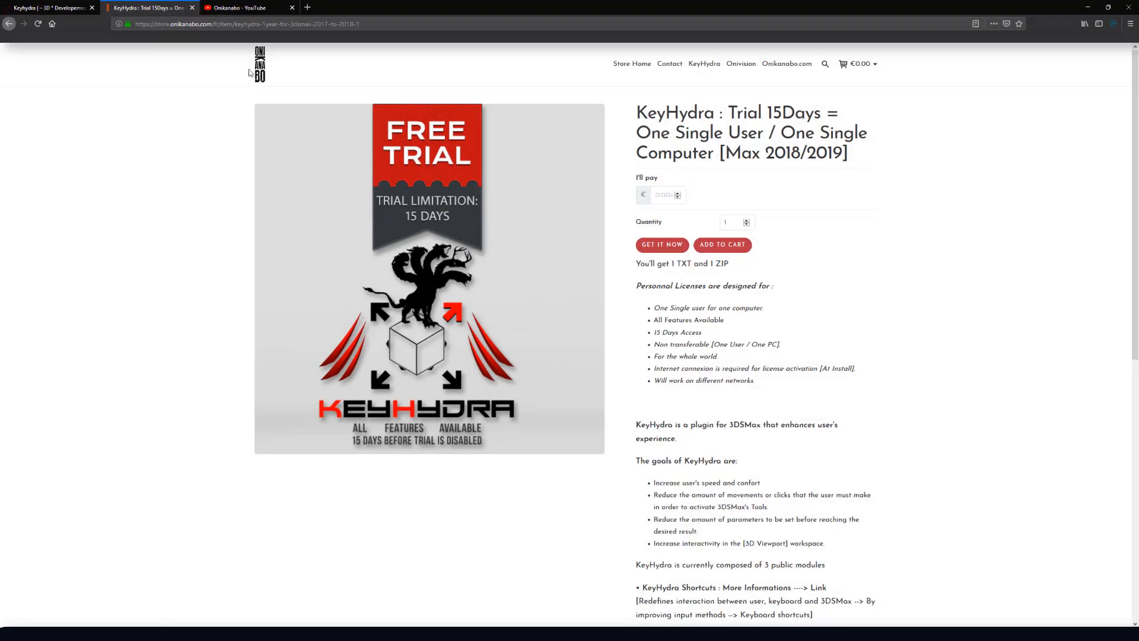
{"action": "mouse_move", "coordinate": [243, 7]}
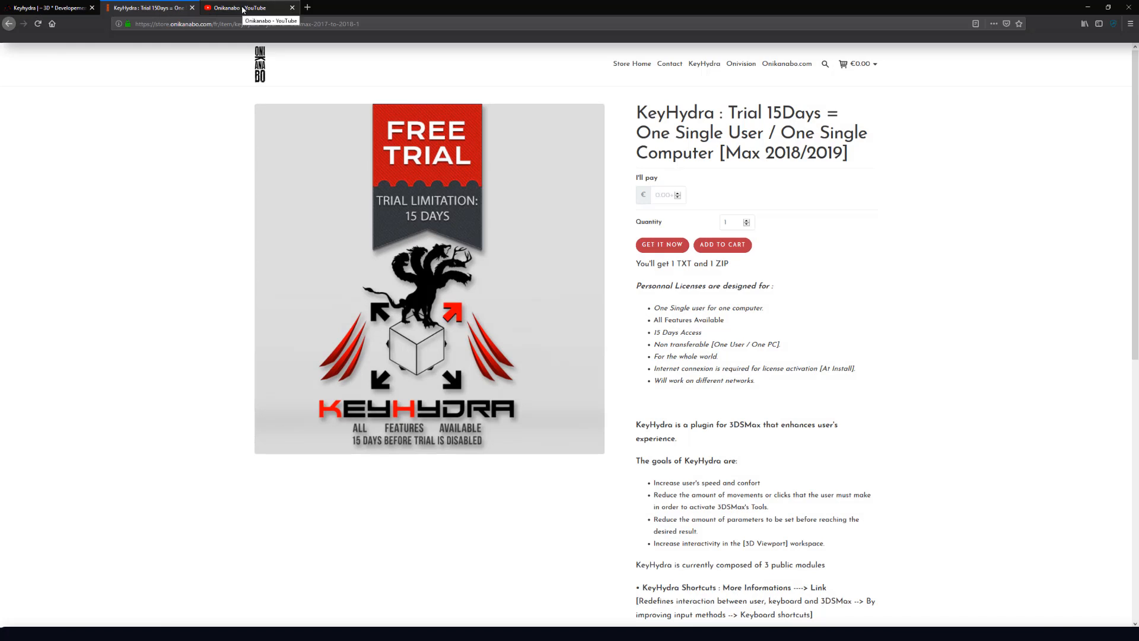
Switch to the Onikanabo YouTube tab and scroll through its KeyHydra playlists.
{"action": "left_click", "coordinate": [247, 7]}
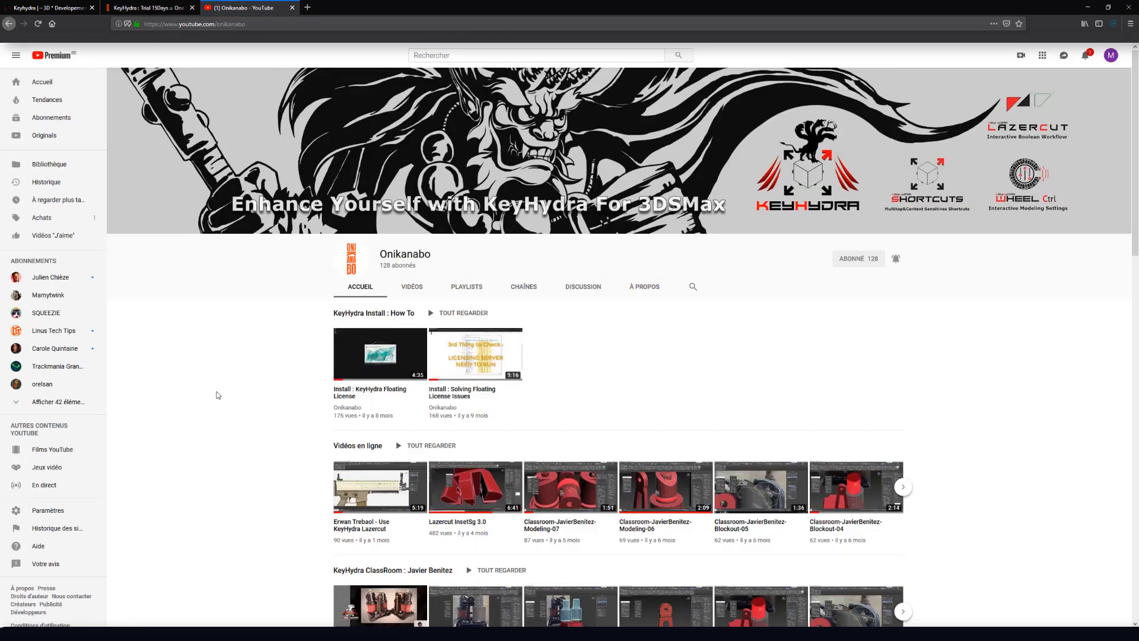
{"action": "scroll", "scroll_direction": "down", "scroll_amount": 3}
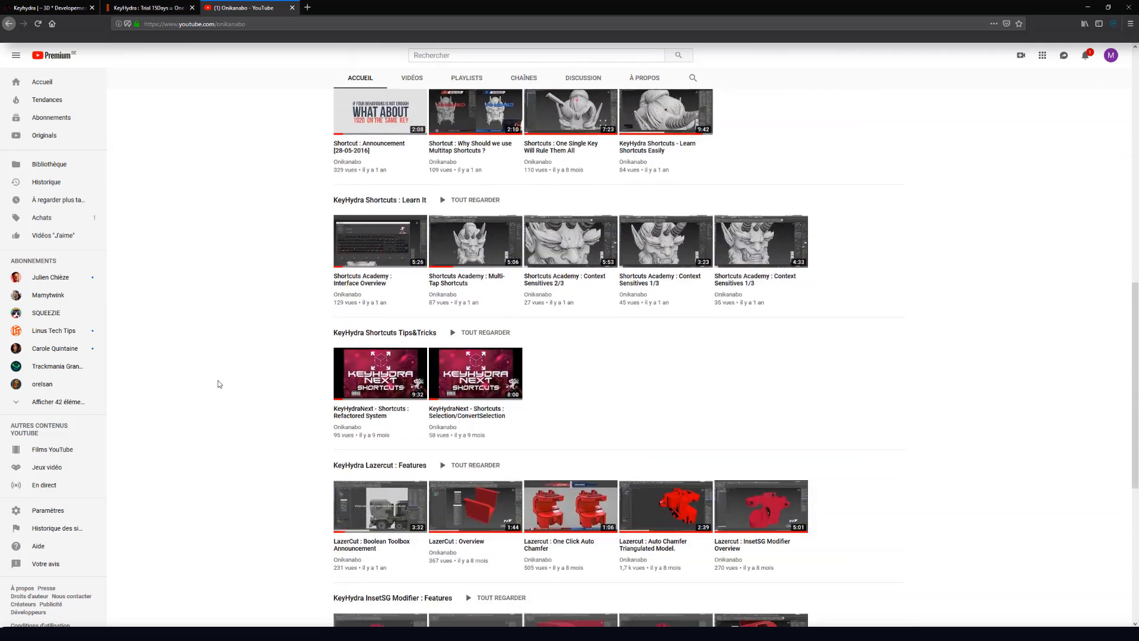
{"action": "scroll", "scroll_direction": "up", "scroll_amount": 3}
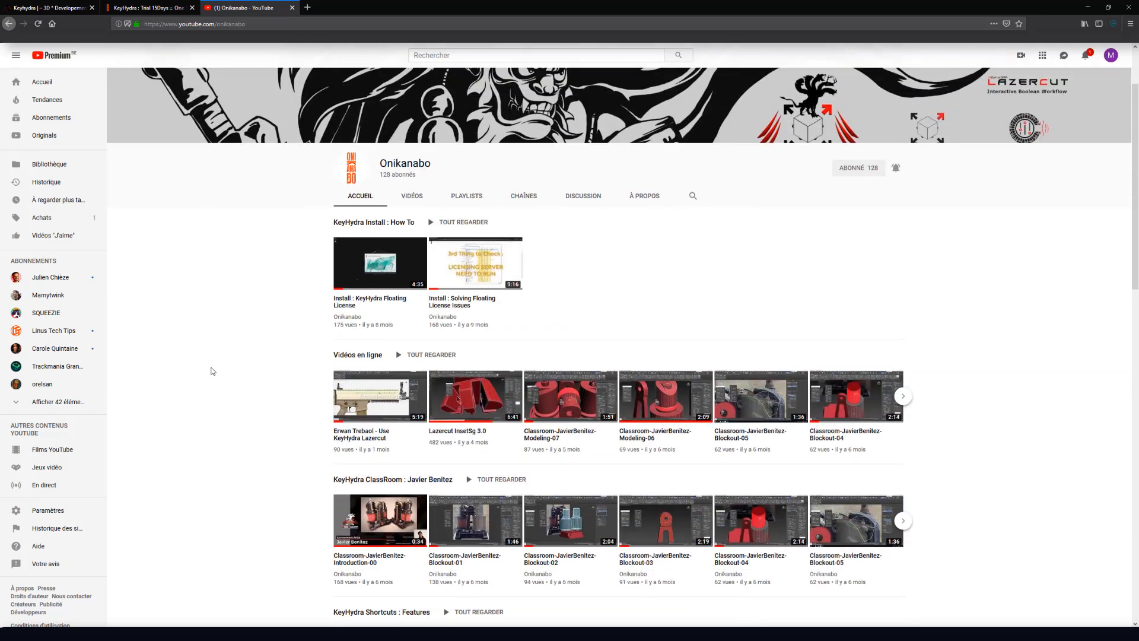
{"action": "mouse_move", "coordinate": [985, 308]}
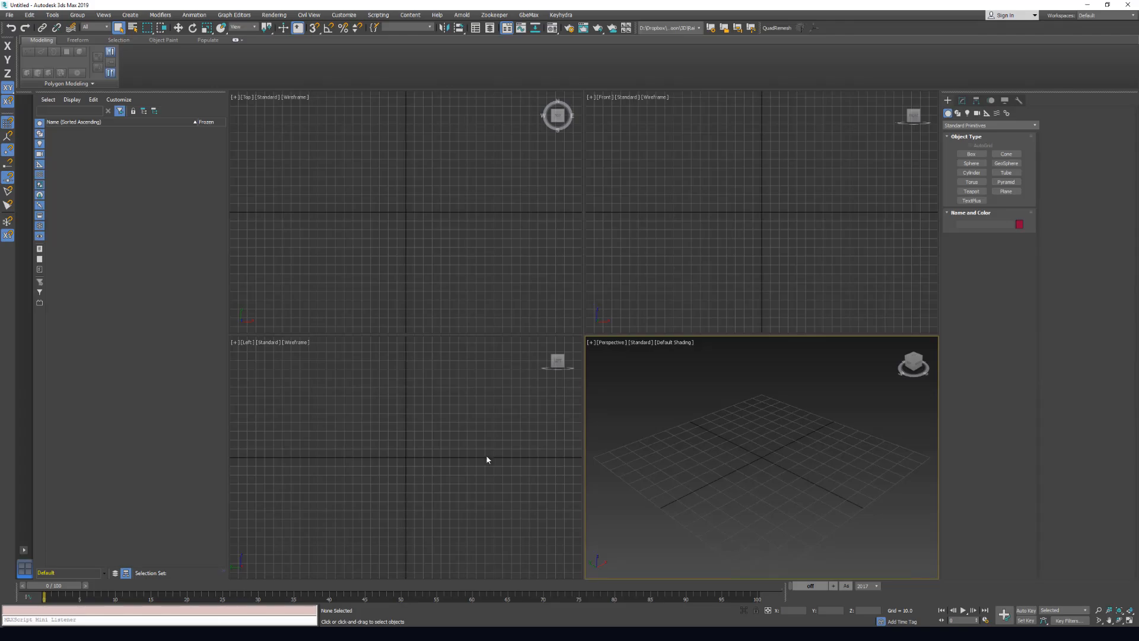
{"action": "mouse_move", "coordinate": [727, 376]}
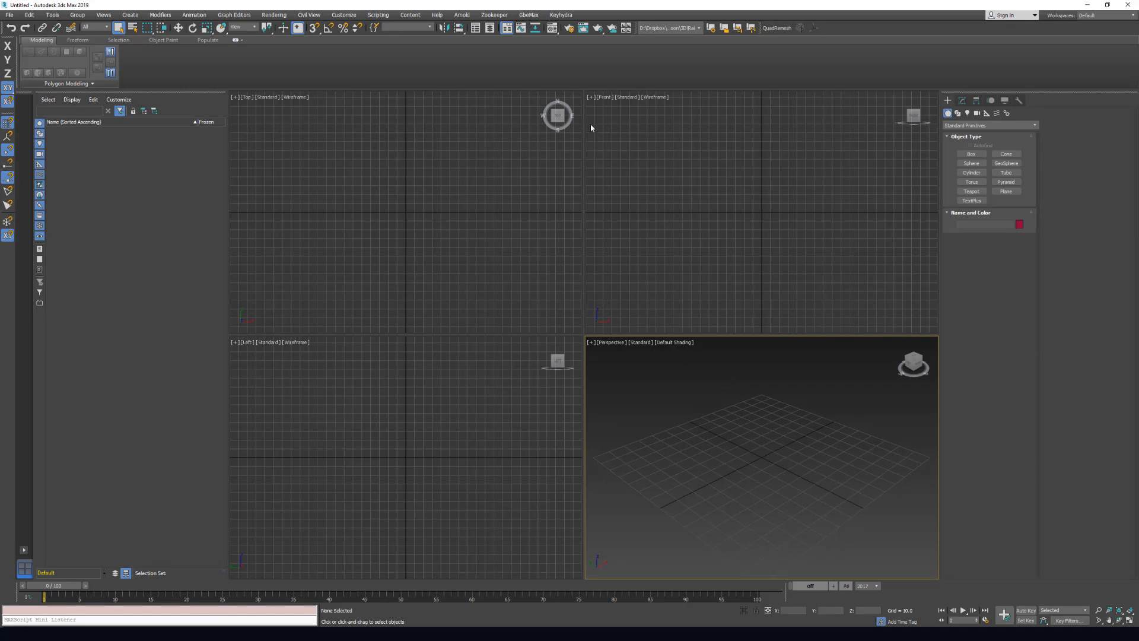
{"action": "mouse_move", "coordinate": [560, 15]}
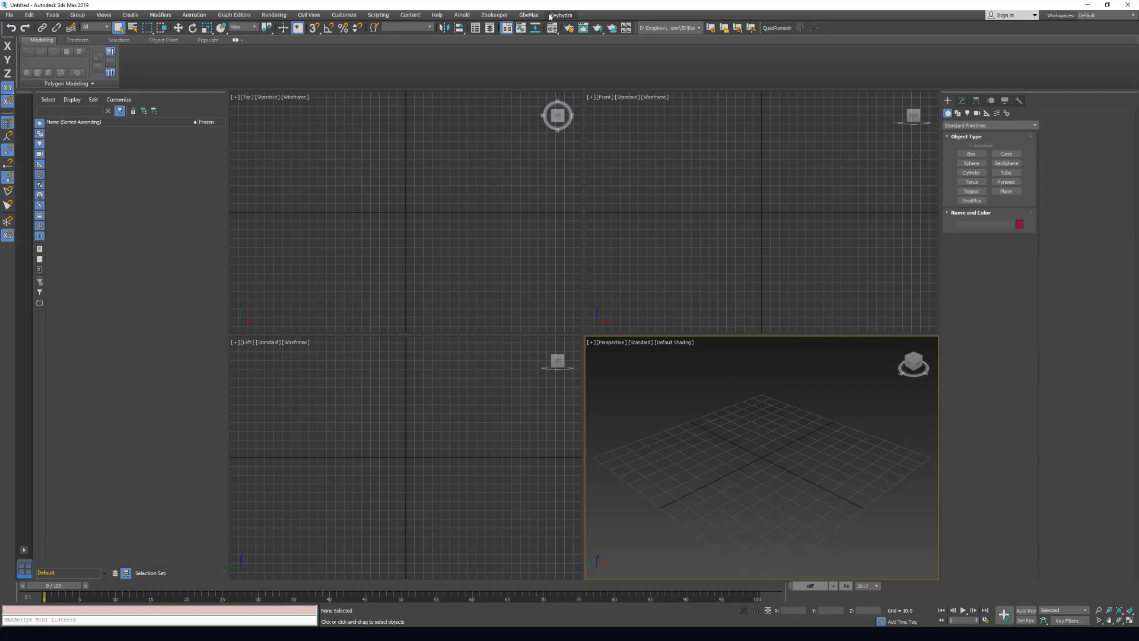
Expand the KeyHydra menu in 3ds Max 2019 to show its module submenus.
{"action": "left_click", "coordinate": [560, 14]}
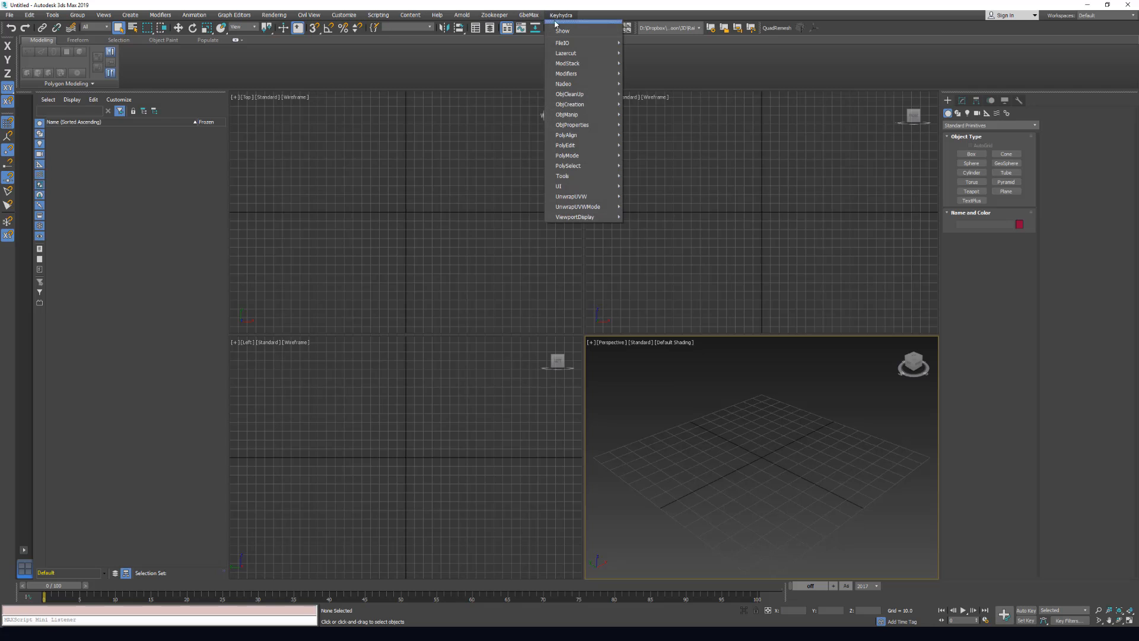
{"action": "mouse_move", "coordinate": [563, 42]}
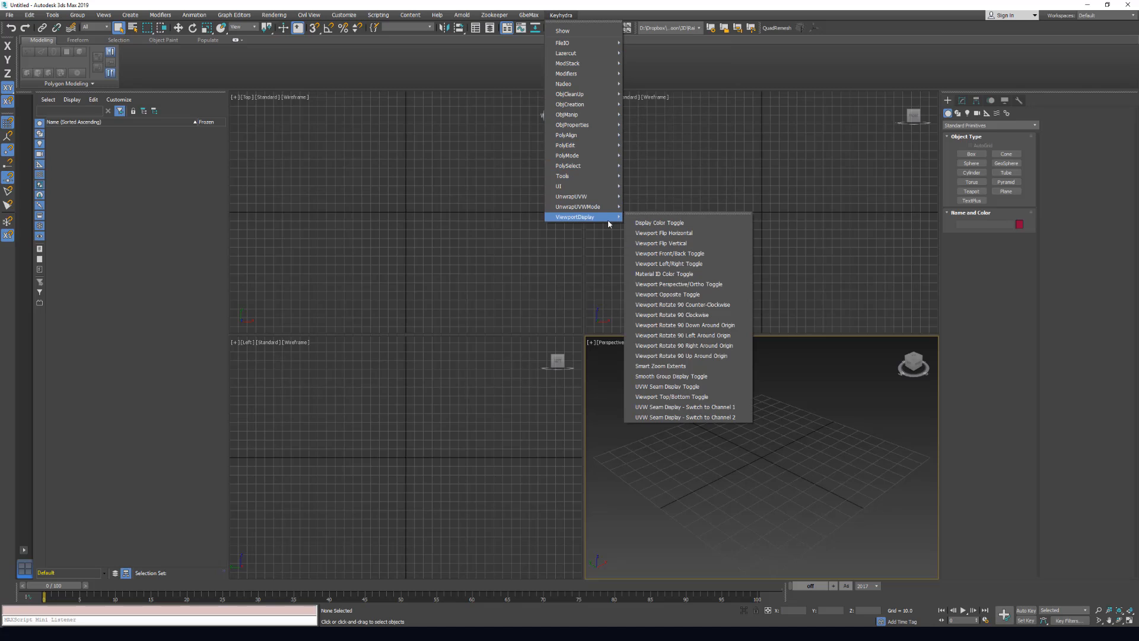
{"action": "mouse_move", "coordinate": [565, 52]}
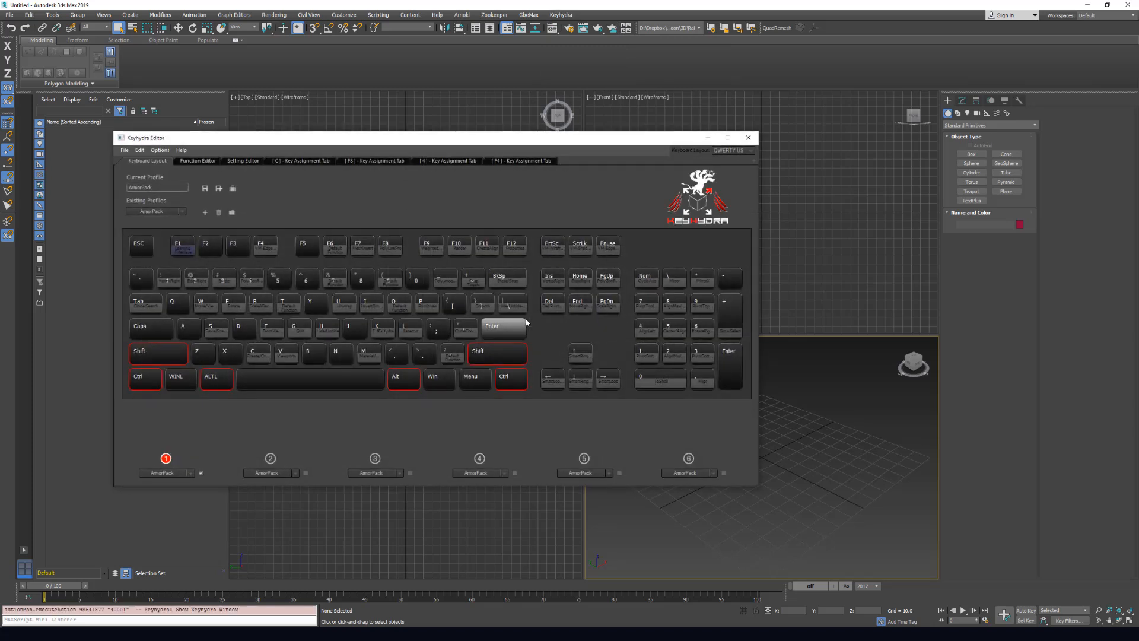
{"action": "mouse_move", "coordinate": [363, 142]}
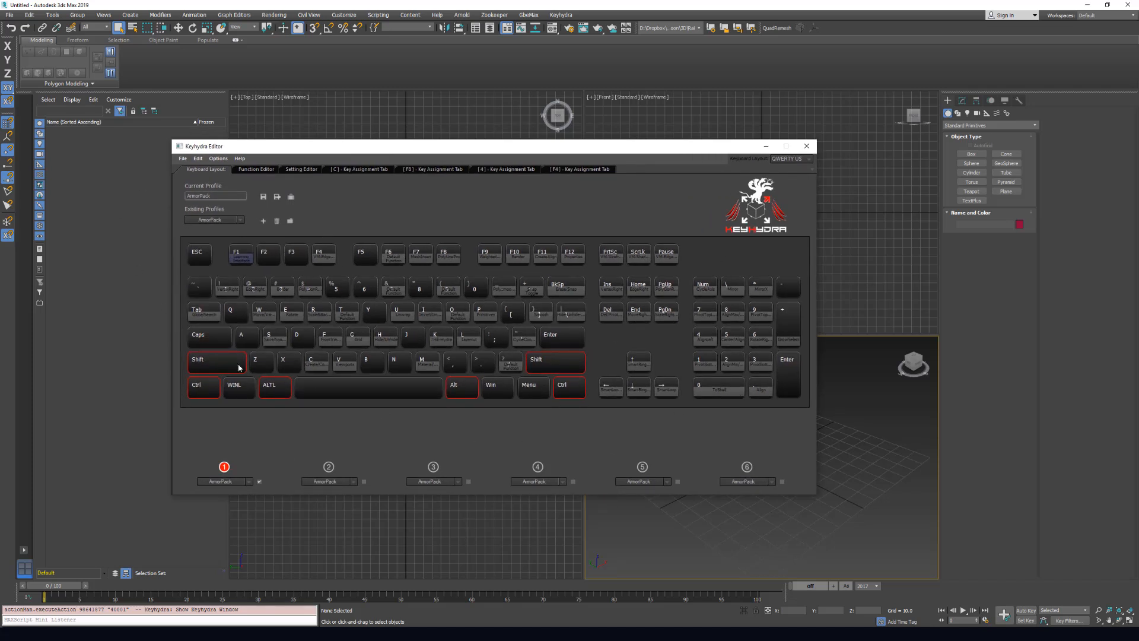
{"action": "mouse_move", "coordinate": [619, 413]}
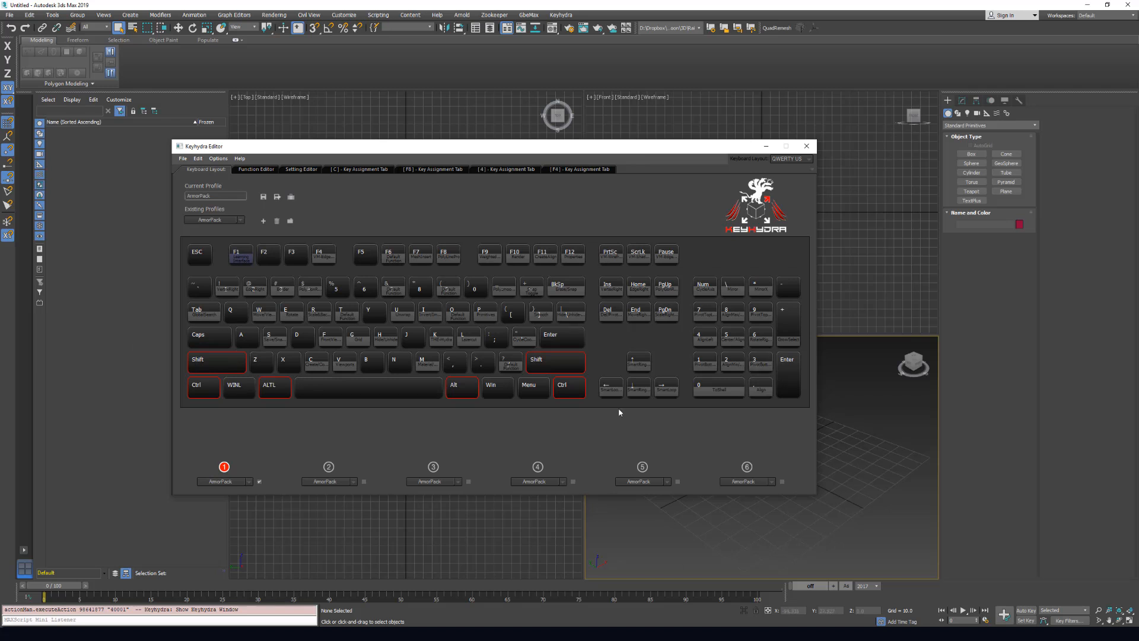